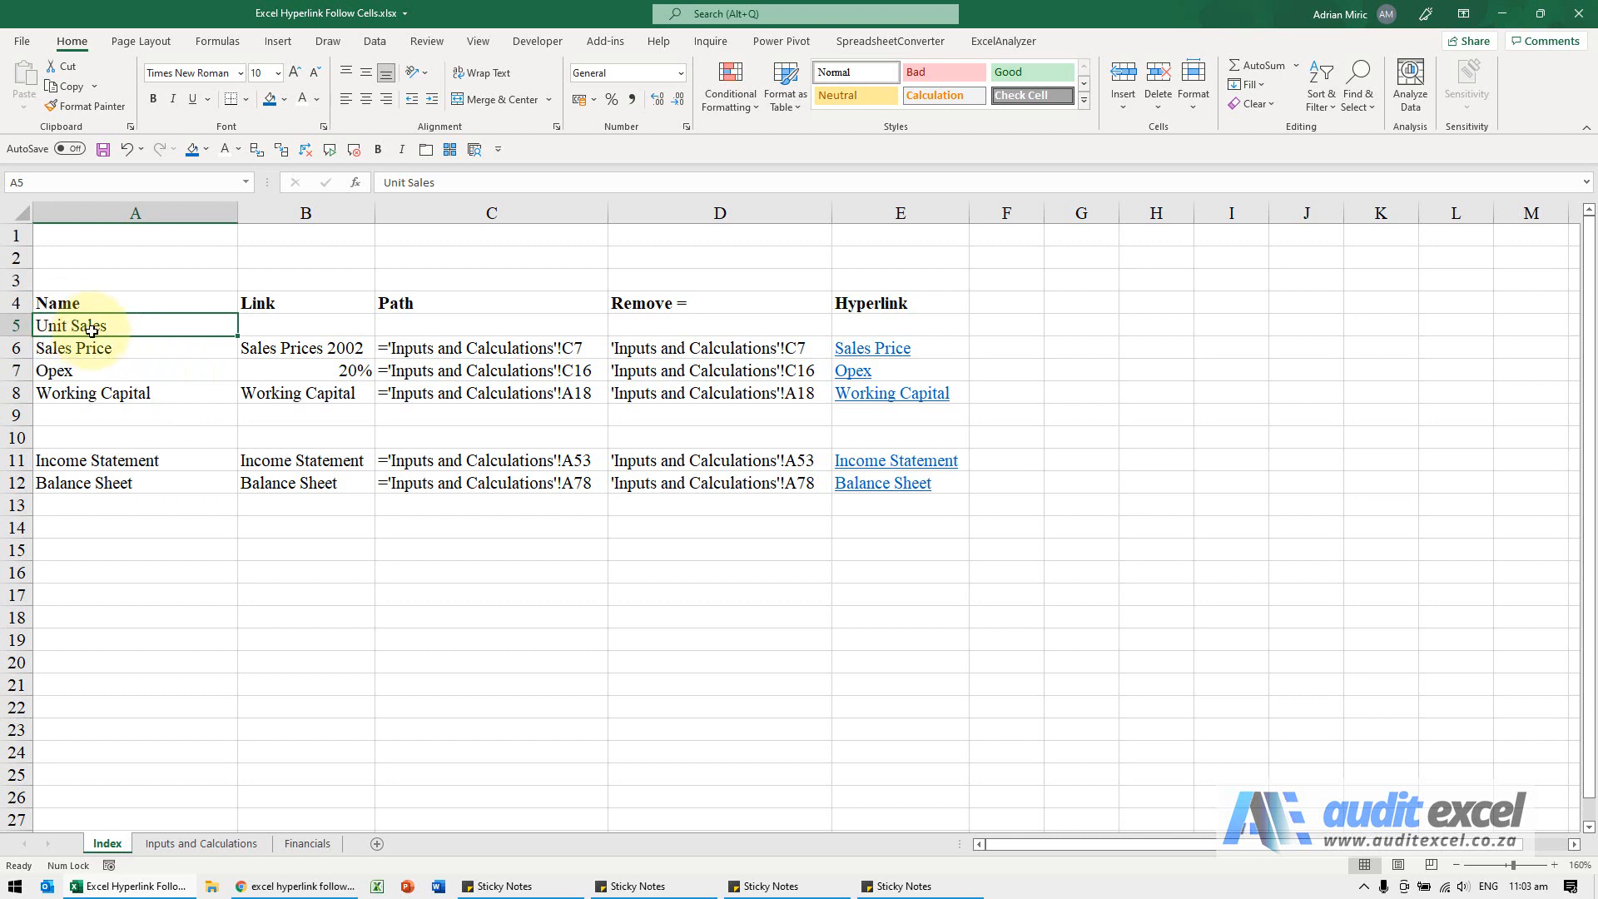
Step: Open the hyperlink dialog for the Unit Sales cell, then cancel without linking
{"action": "right_click", "coordinate": [90, 326]}
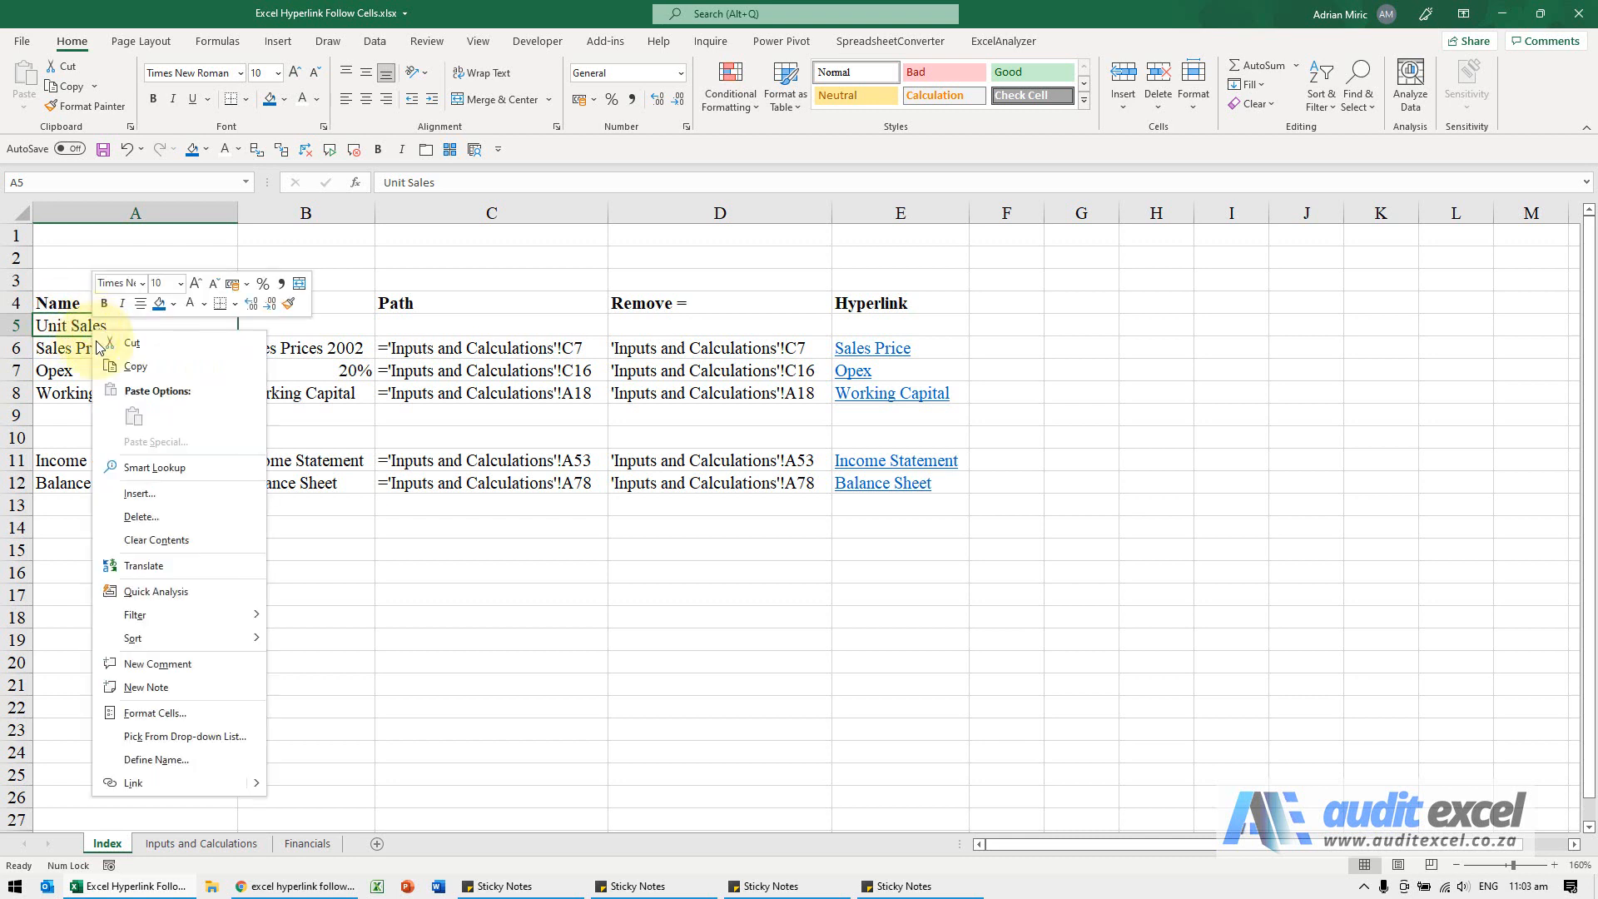
{"action": "left_click", "coordinate": [133, 782]}
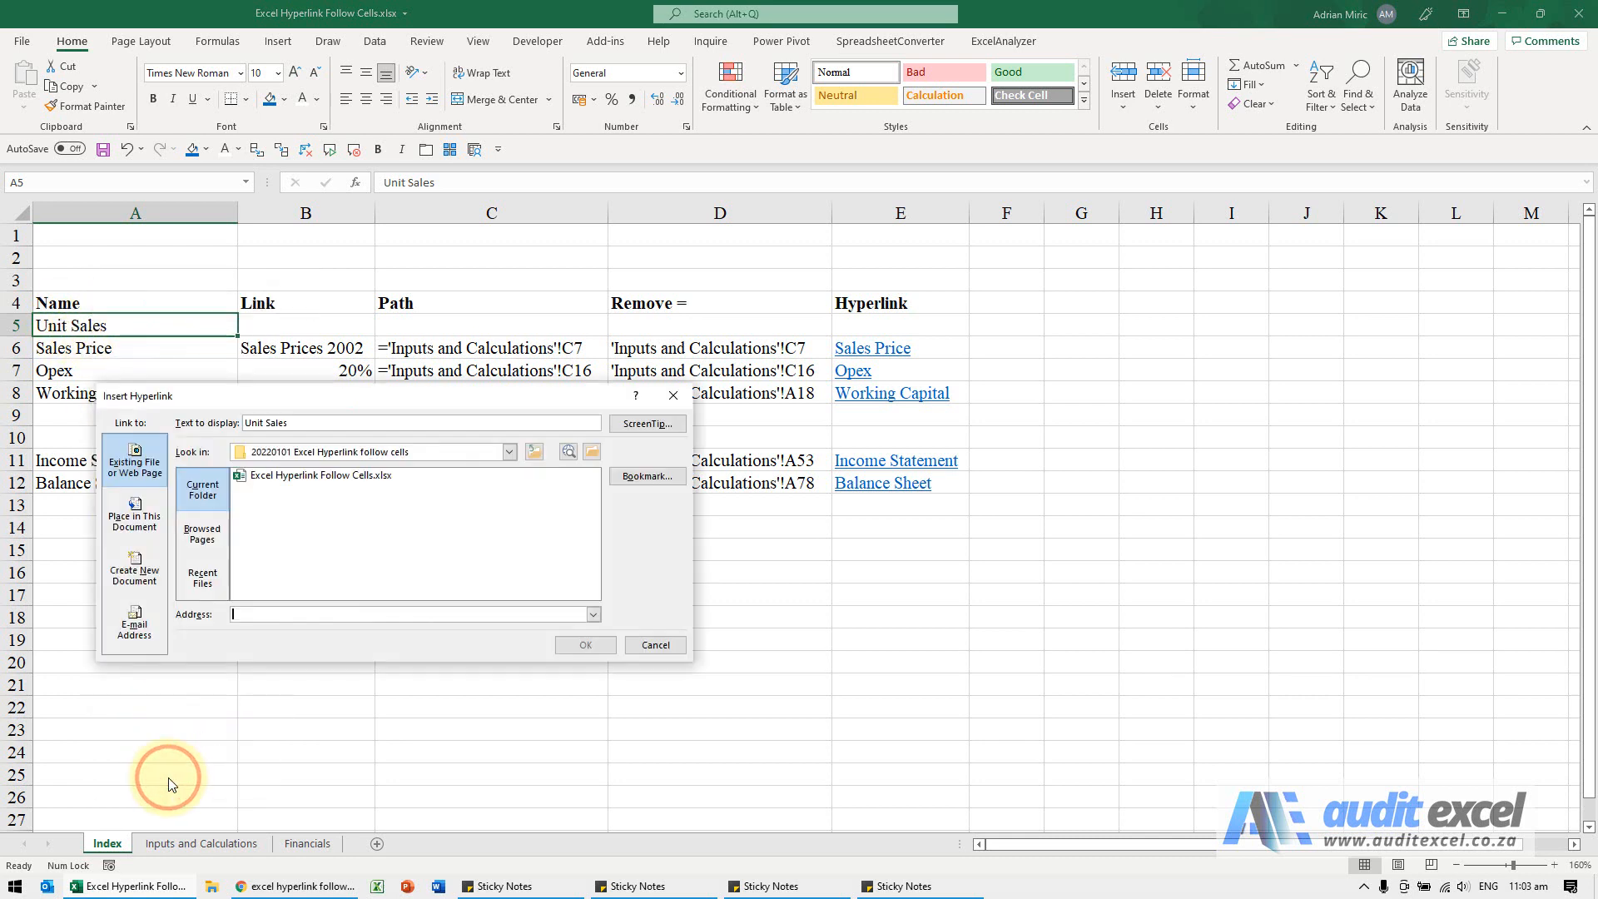
{"action": "left_click", "coordinate": [134, 511]}
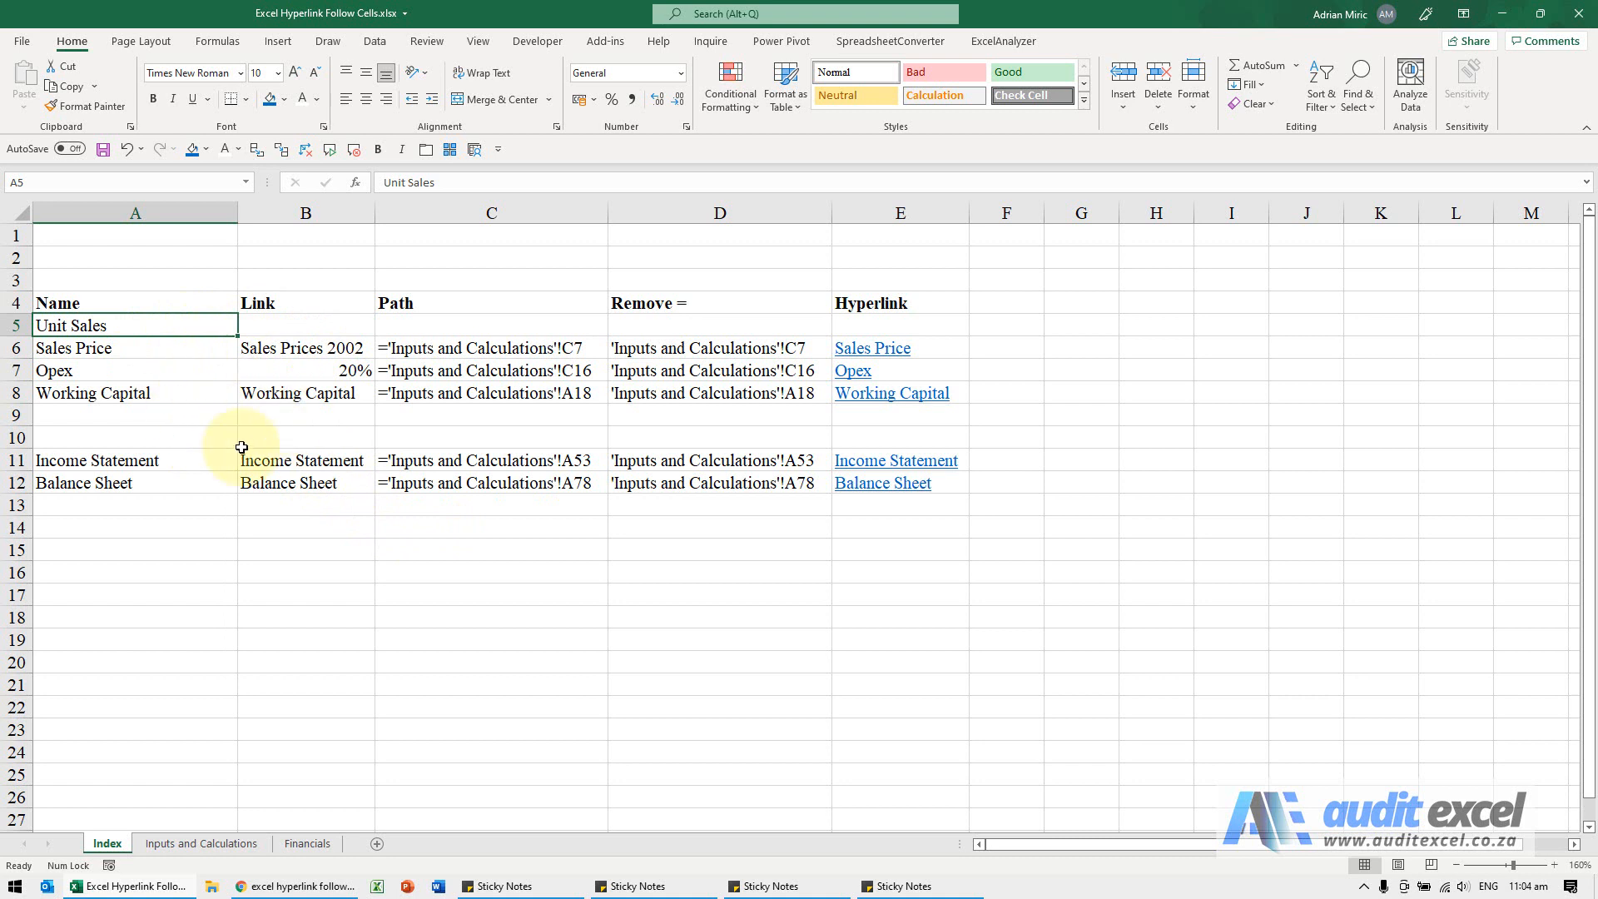
{"action": "mouse_move", "coordinate": [216, 381]}
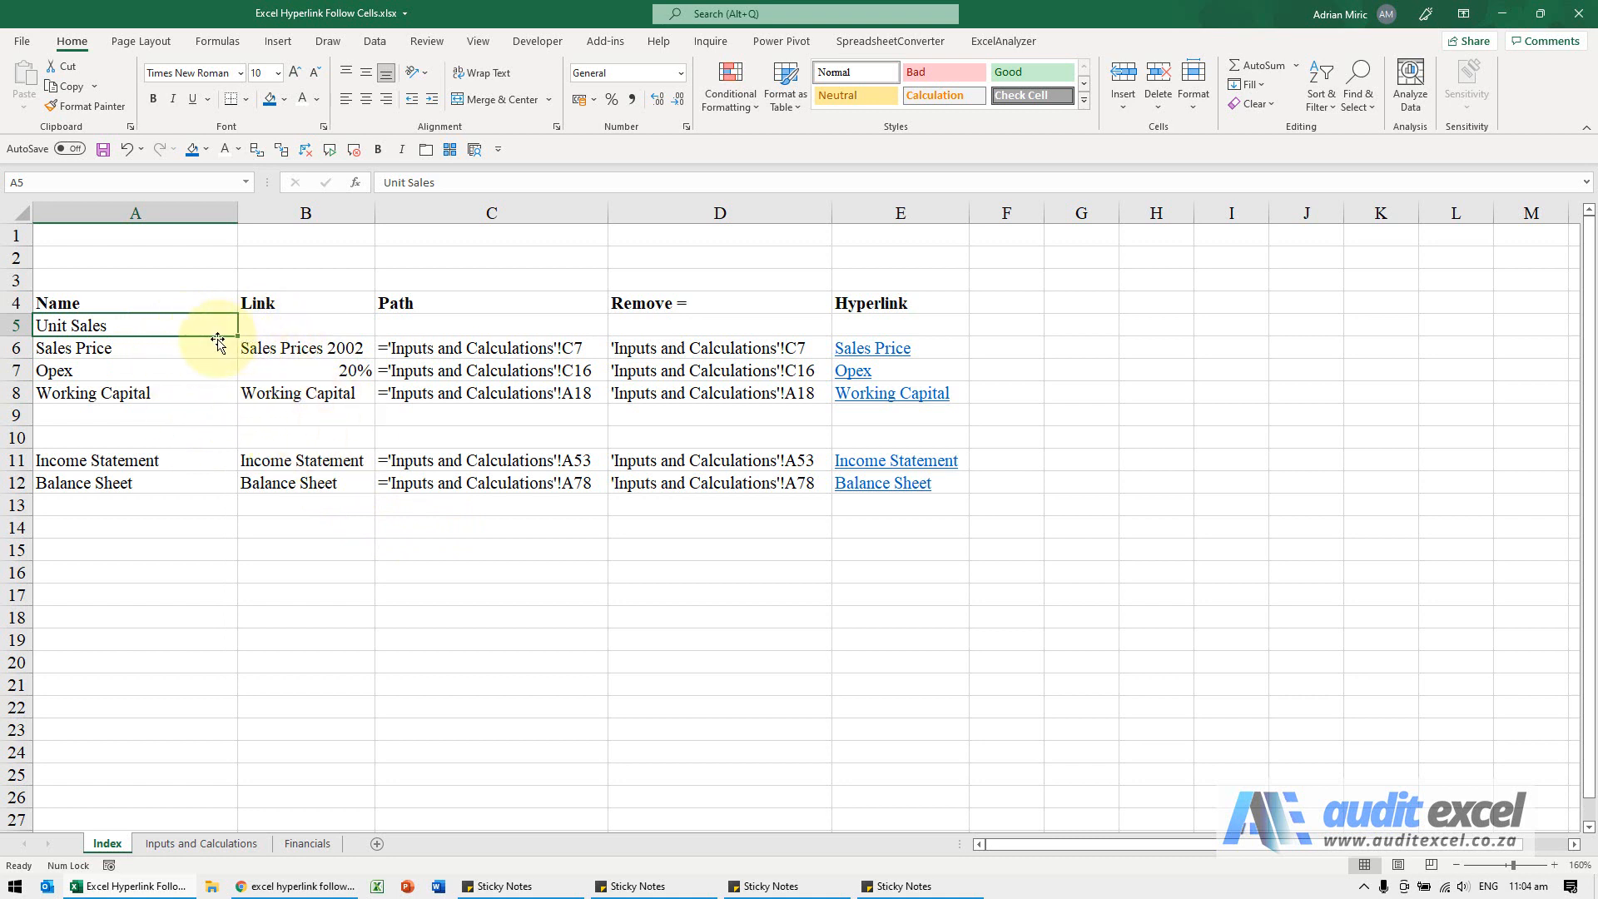
Step: Enter ='Inputs and Calculations'!C3 in B5, pointing to the Units Sold 2002 heading
{"action": "left_click", "coordinate": [297, 325]}
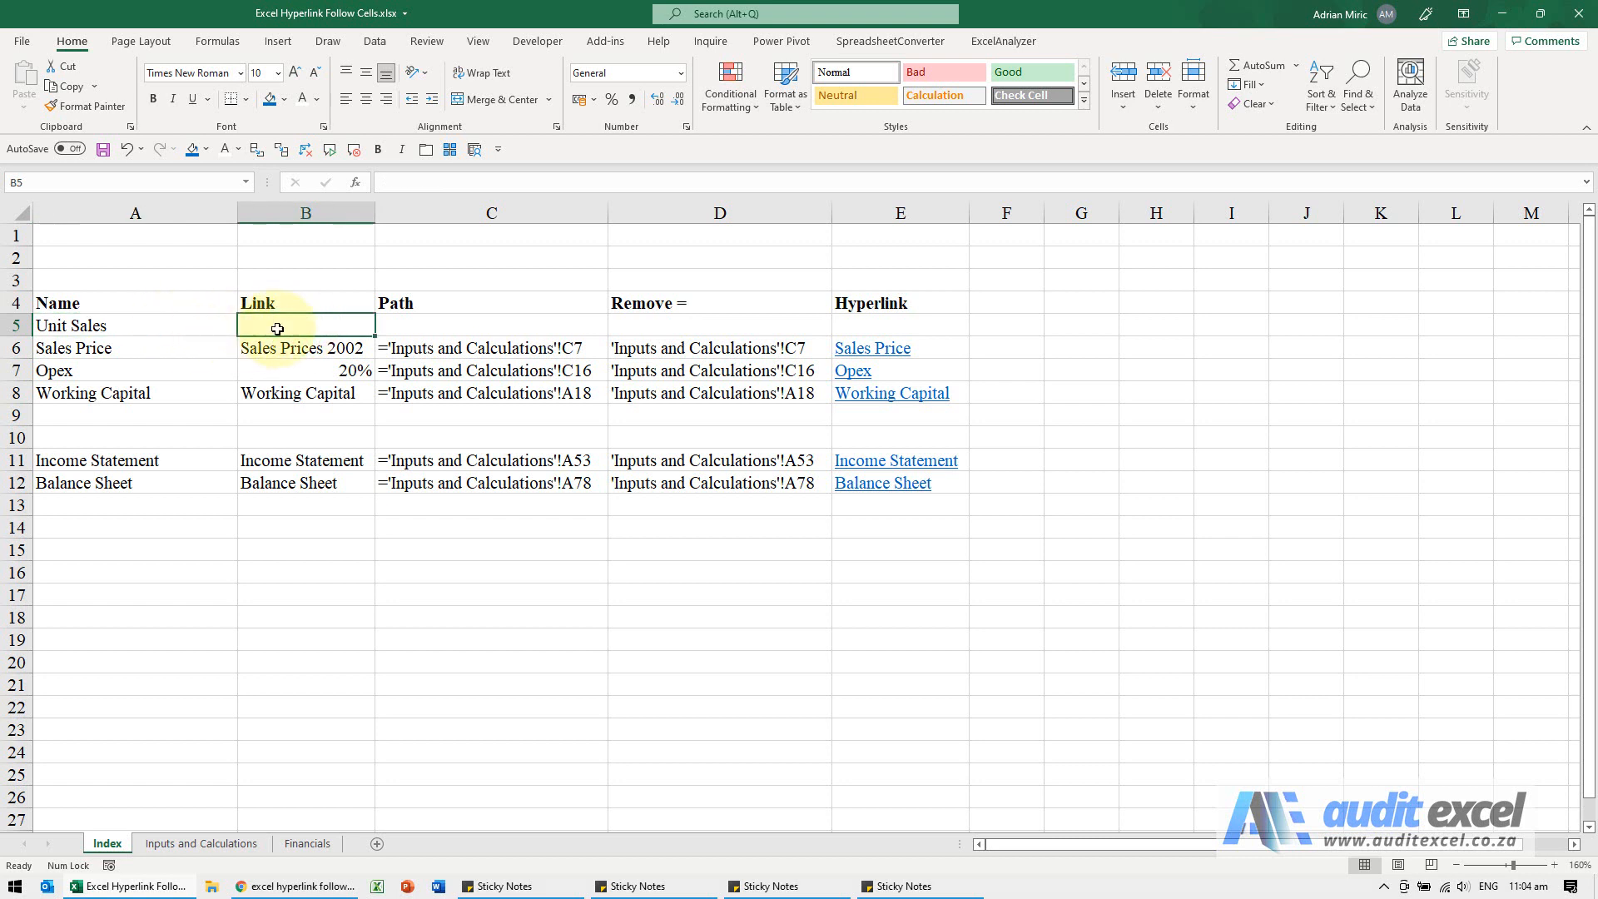
{"action": "type", "text": "="}
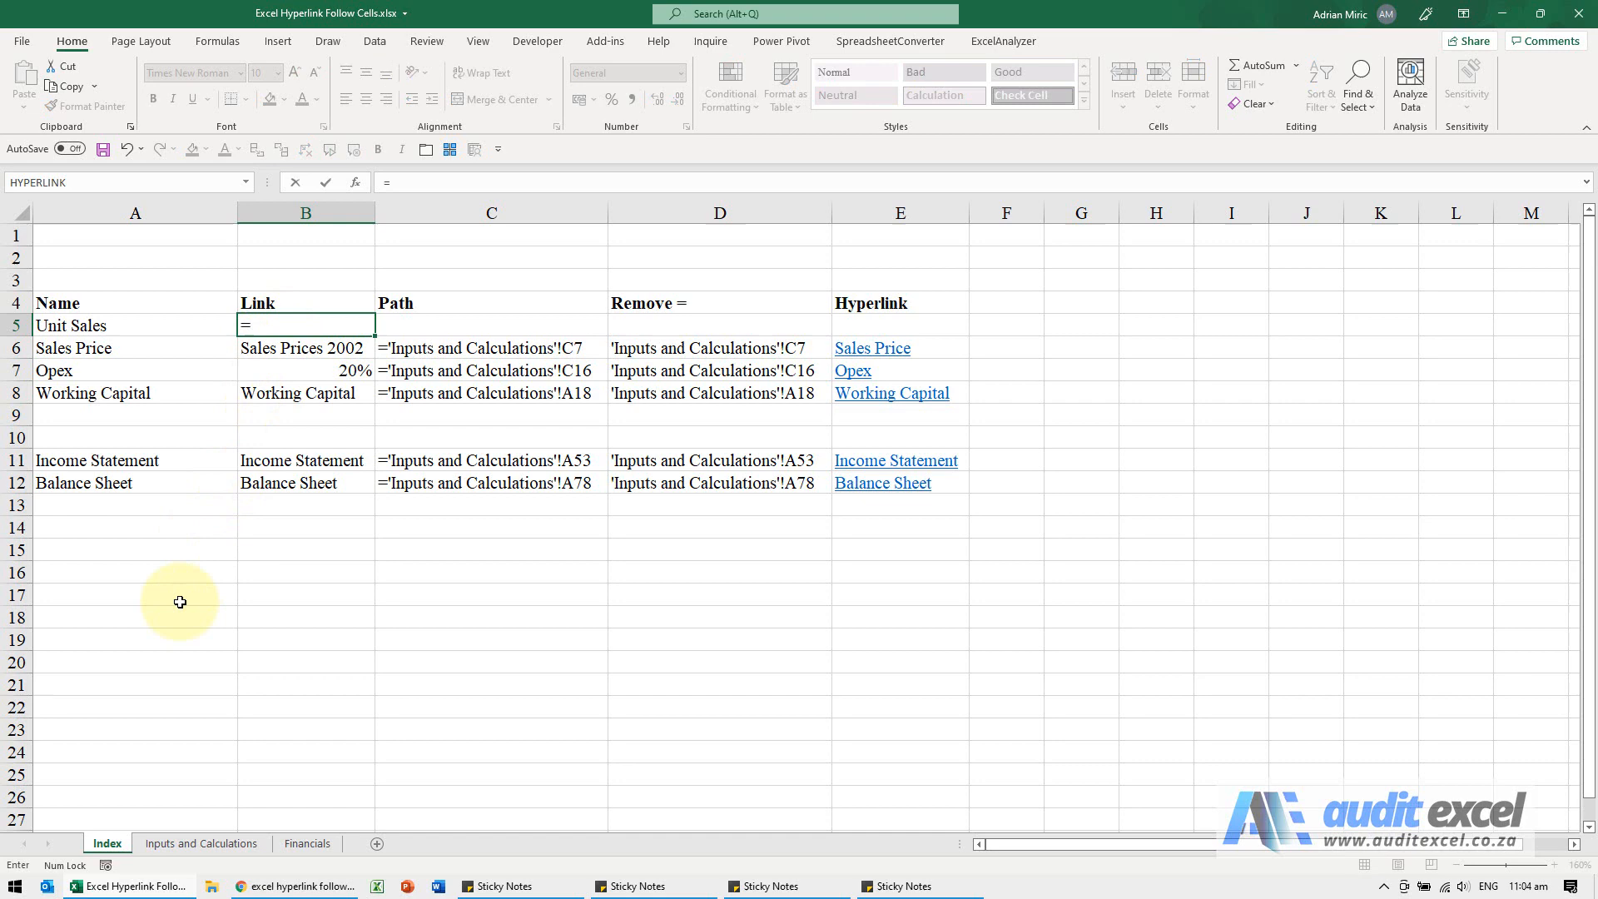
{"action": "left_click", "coordinate": [201, 843]}
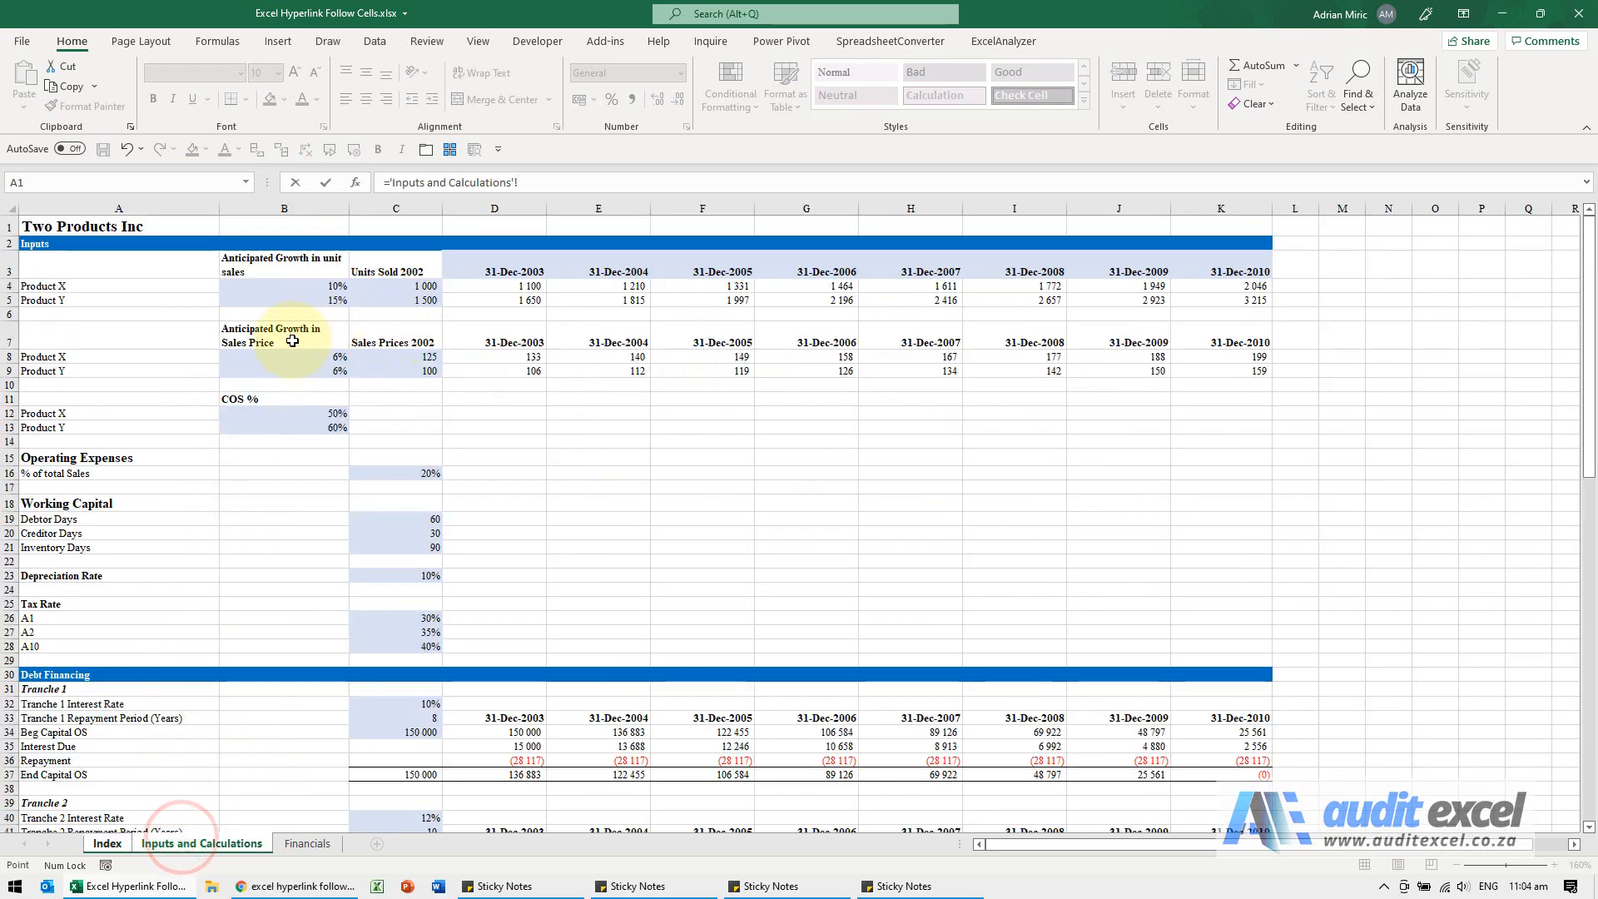
{"action": "mouse_move", "coordinate": [400, 285]}
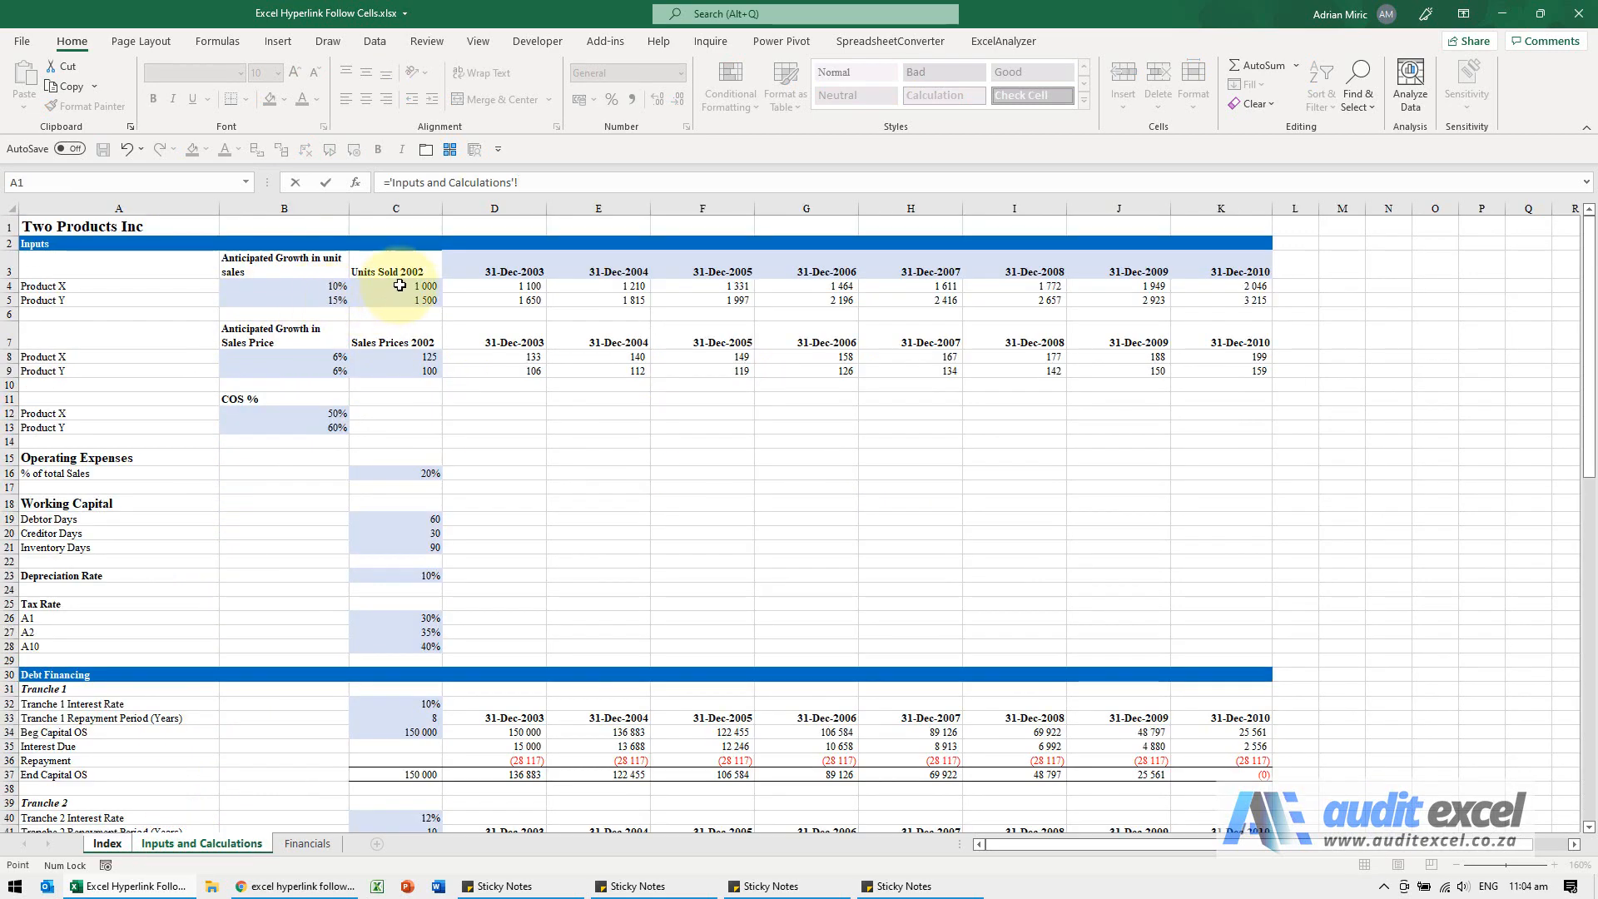
{"action": "left_click", "coordinate": [395, 266]}
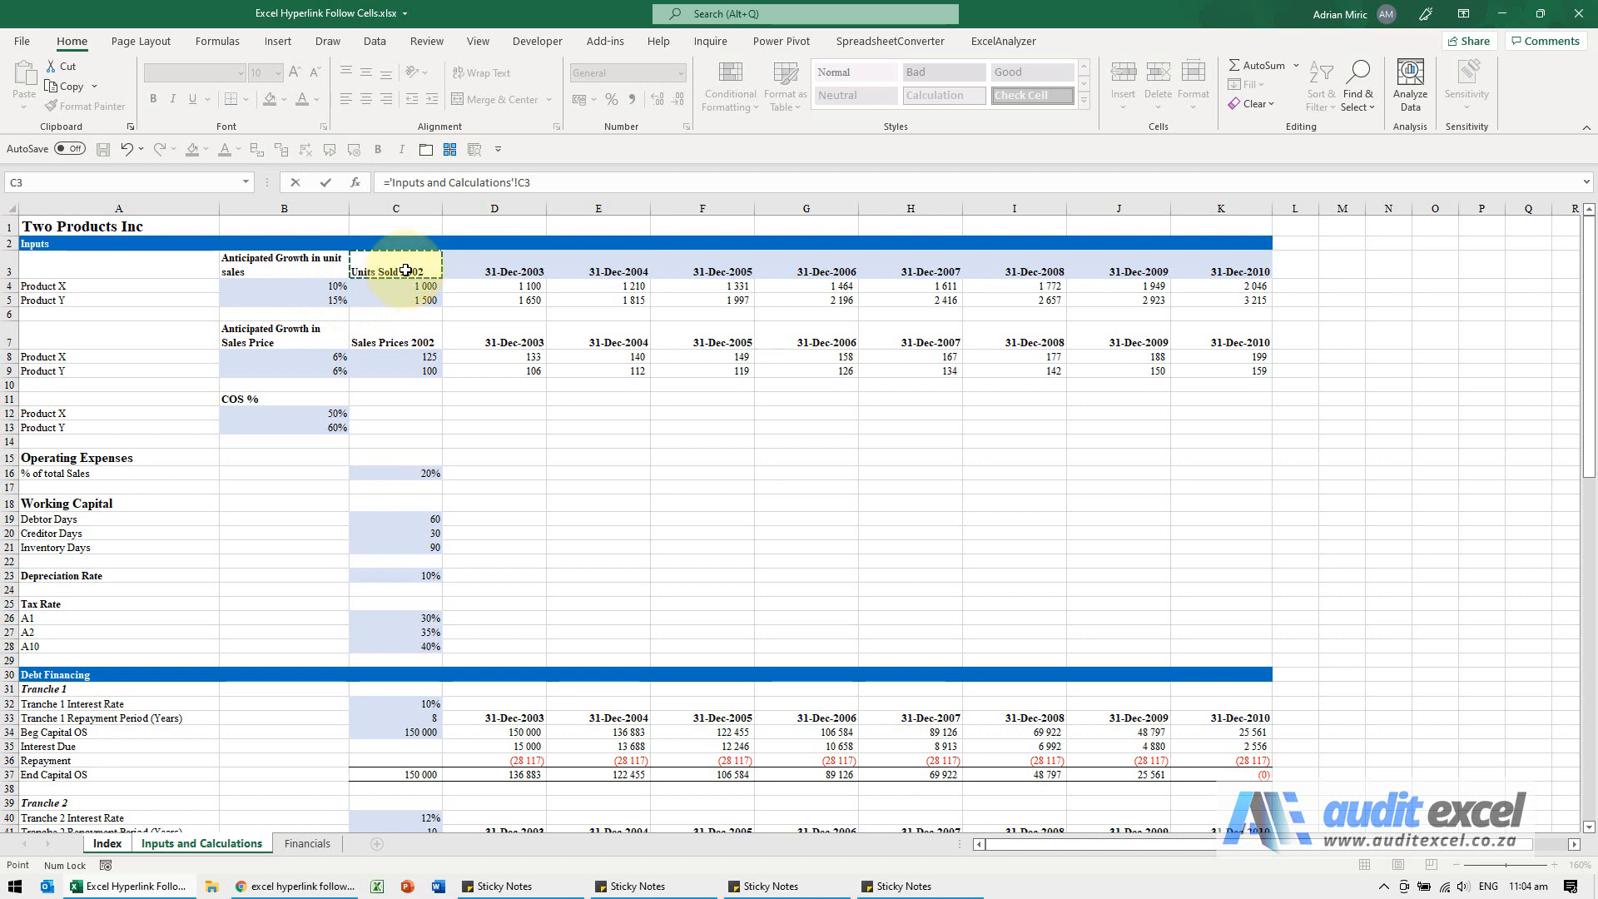
{"action": "left_click", "coordinate": [105, 843]}
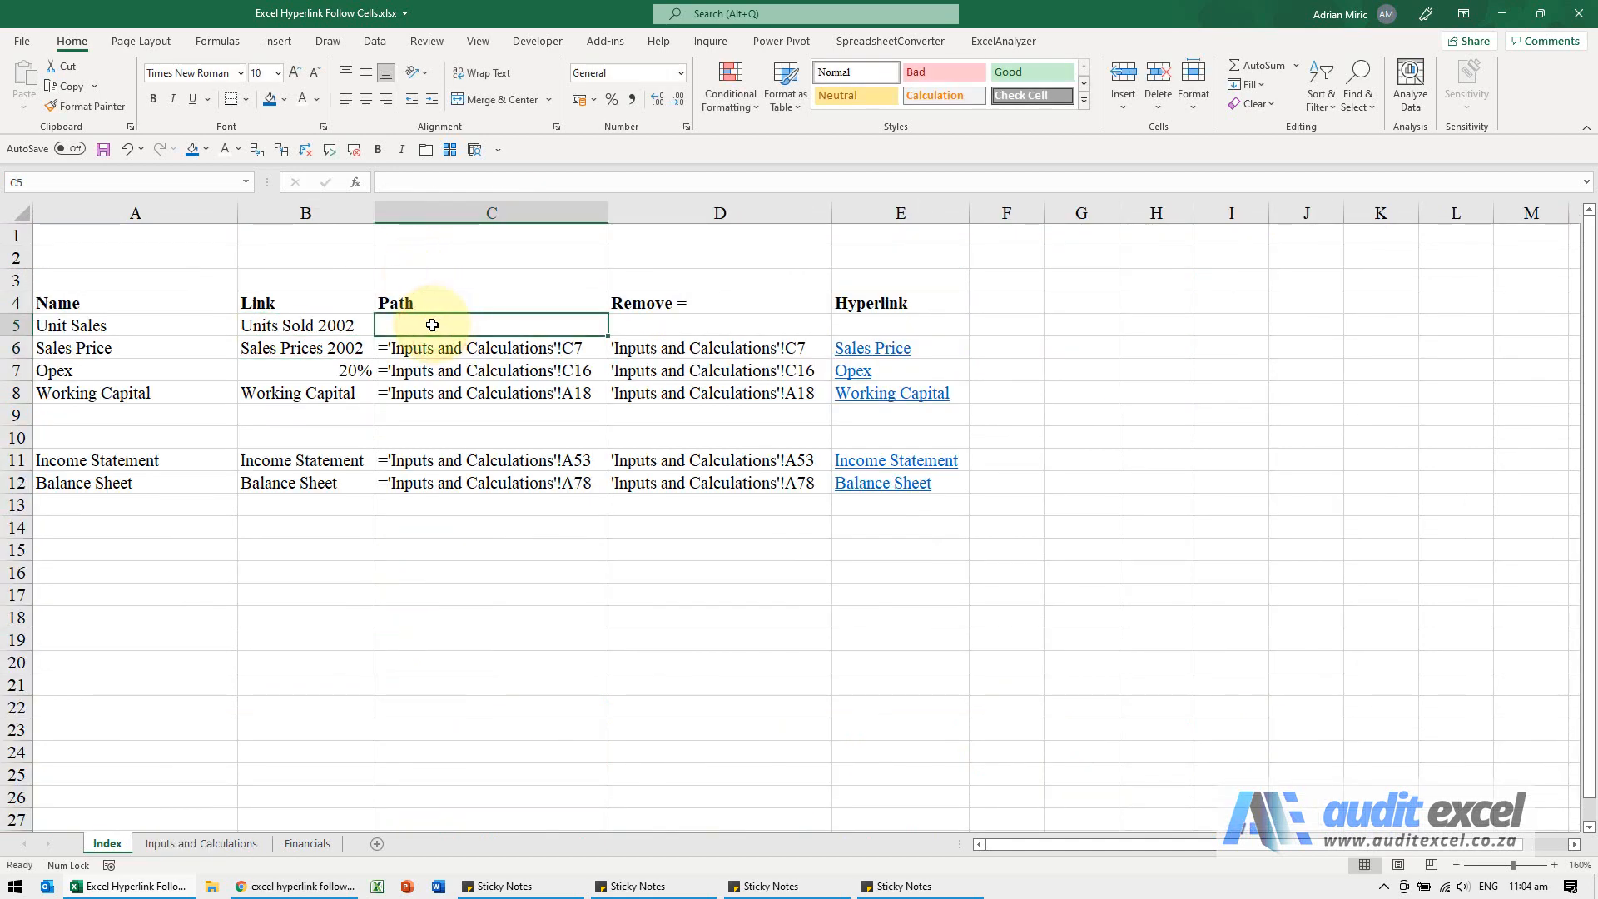
{"action": "left_click", "coordinate": [305, 325]}
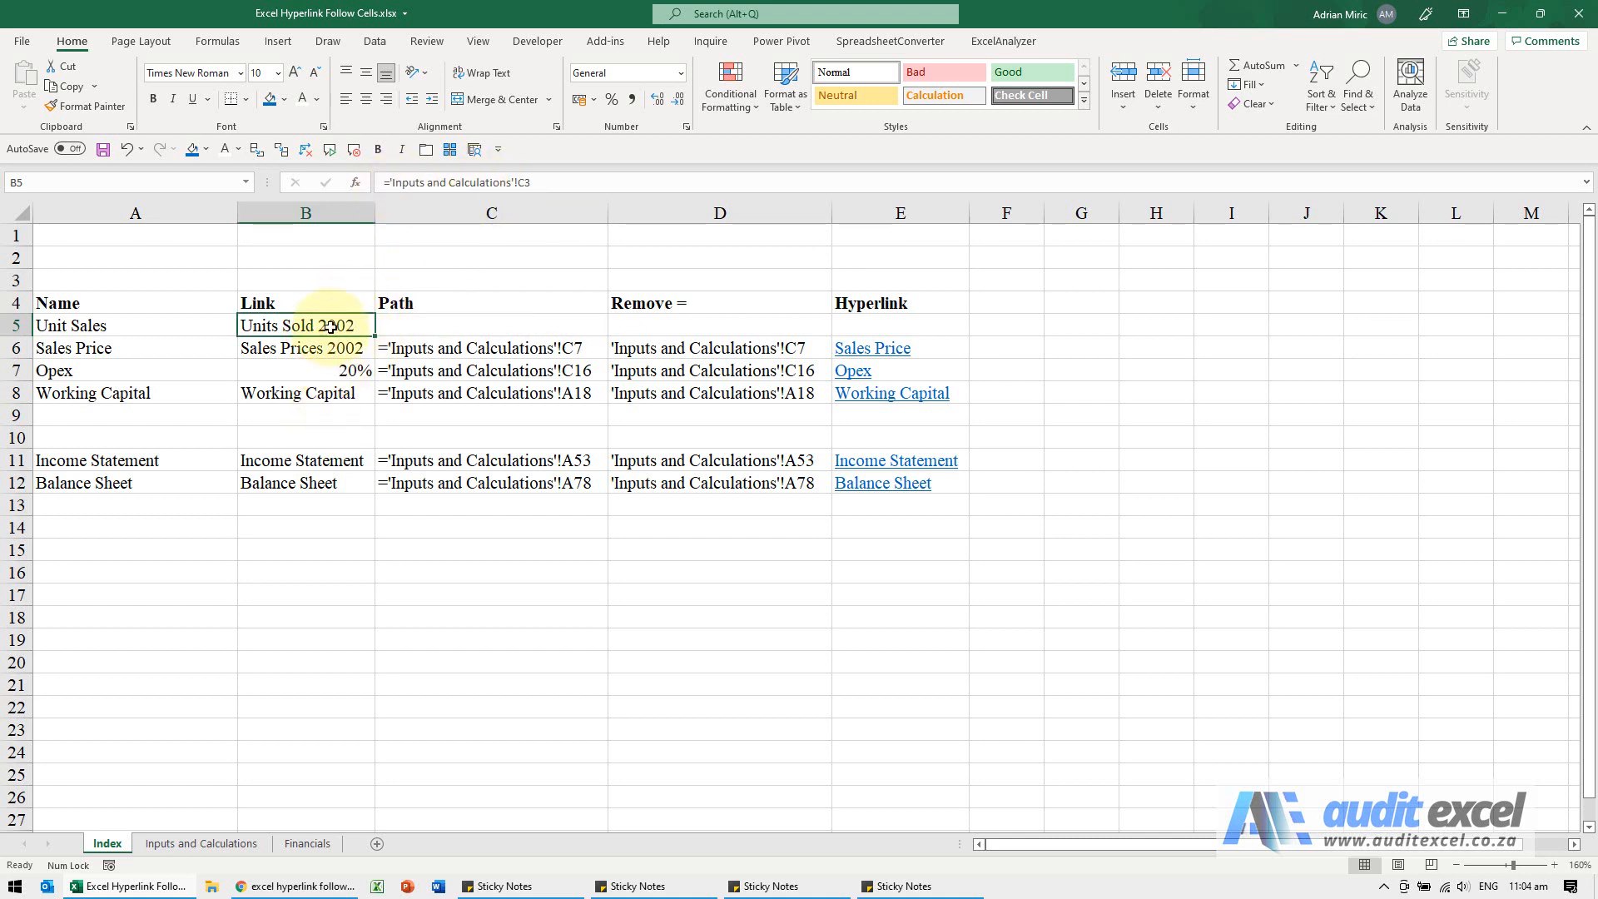
Step: Enter =FORMULATEXT(B5) in C5 to show ='Inputs and Calculations'!C3 as text
{"action": "left_click", "coordinate": [437, 324]}
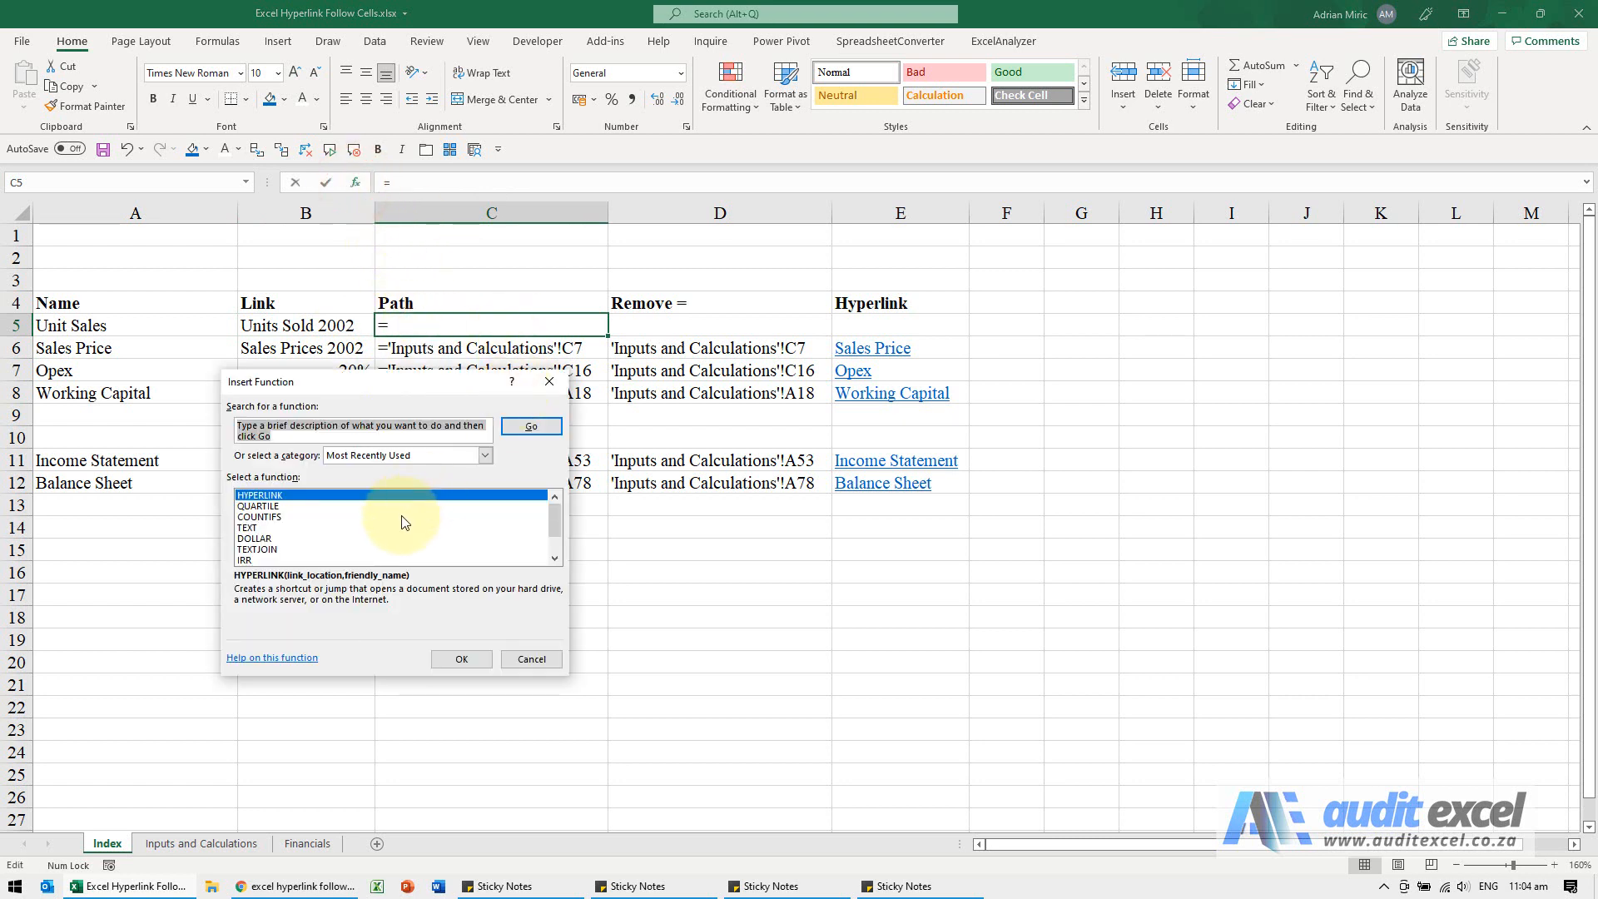
{"action": "left_click", "coordinate": [407, 456]}
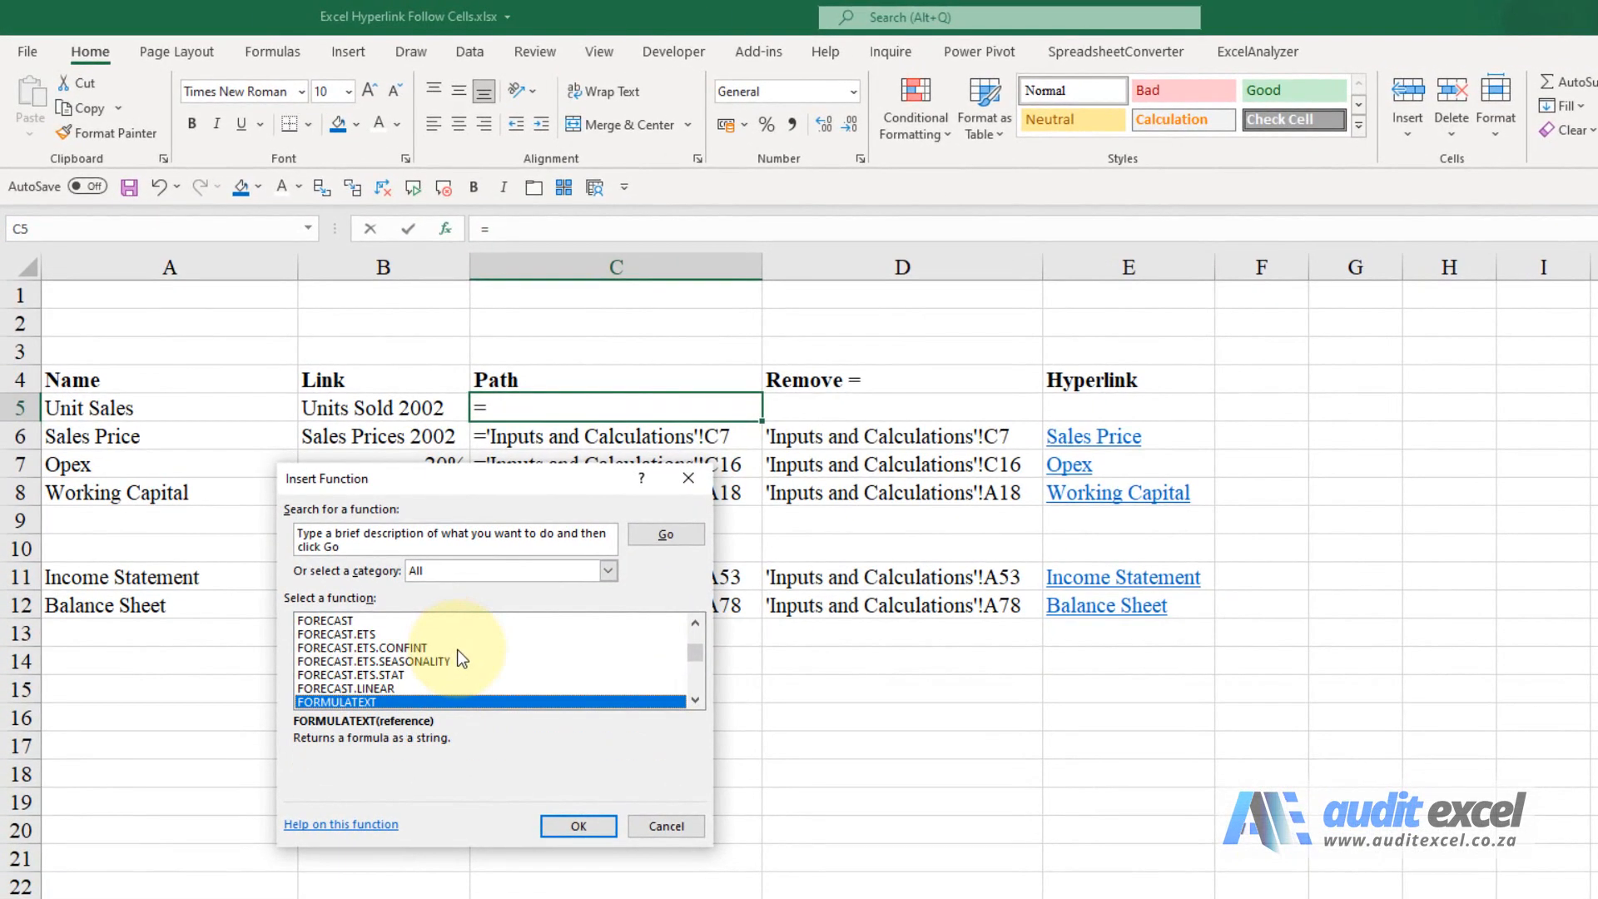
{"action": "left_click", "coordinate": [579, 825]}
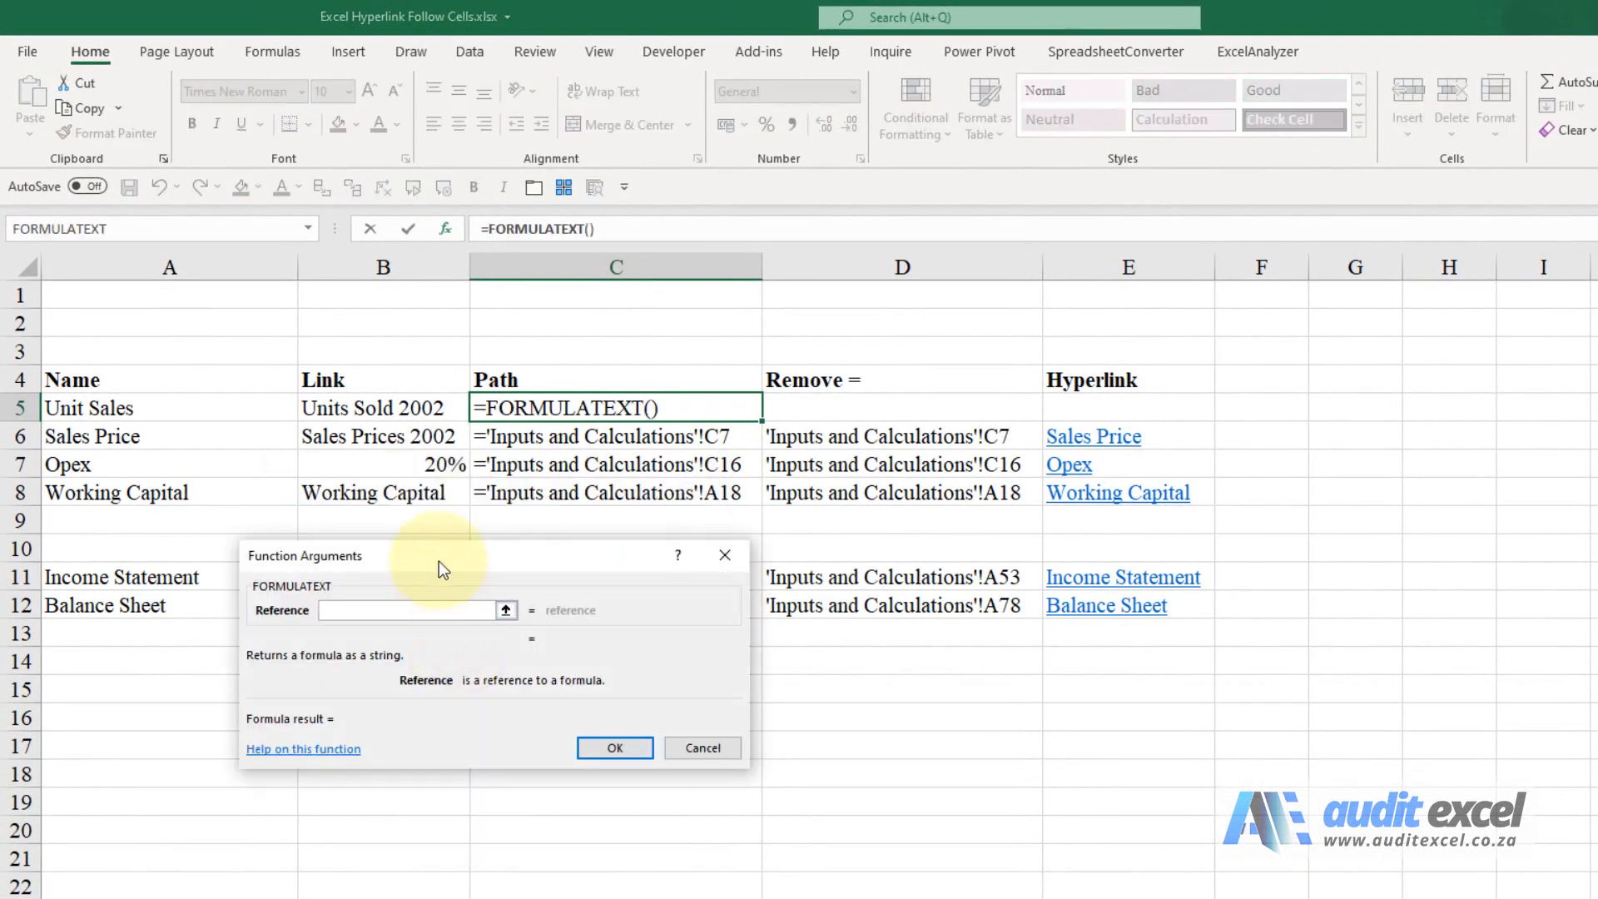
{"action": "left_click", "coordinate": [378, 408]}
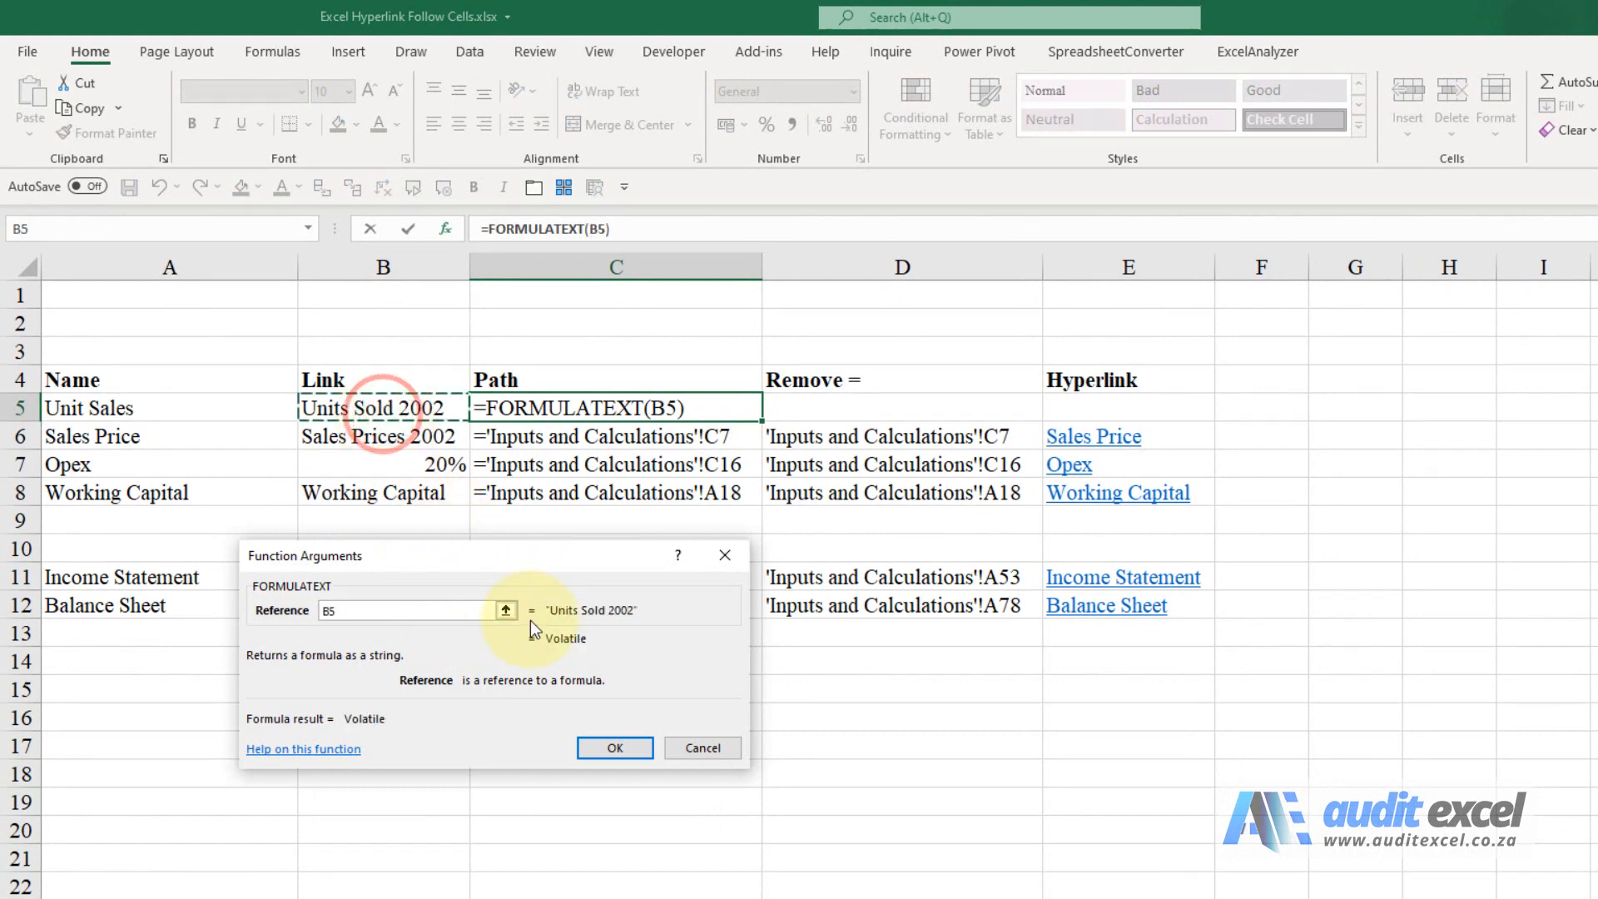
{"action": "left_click", "coordinate": [614, 747]}
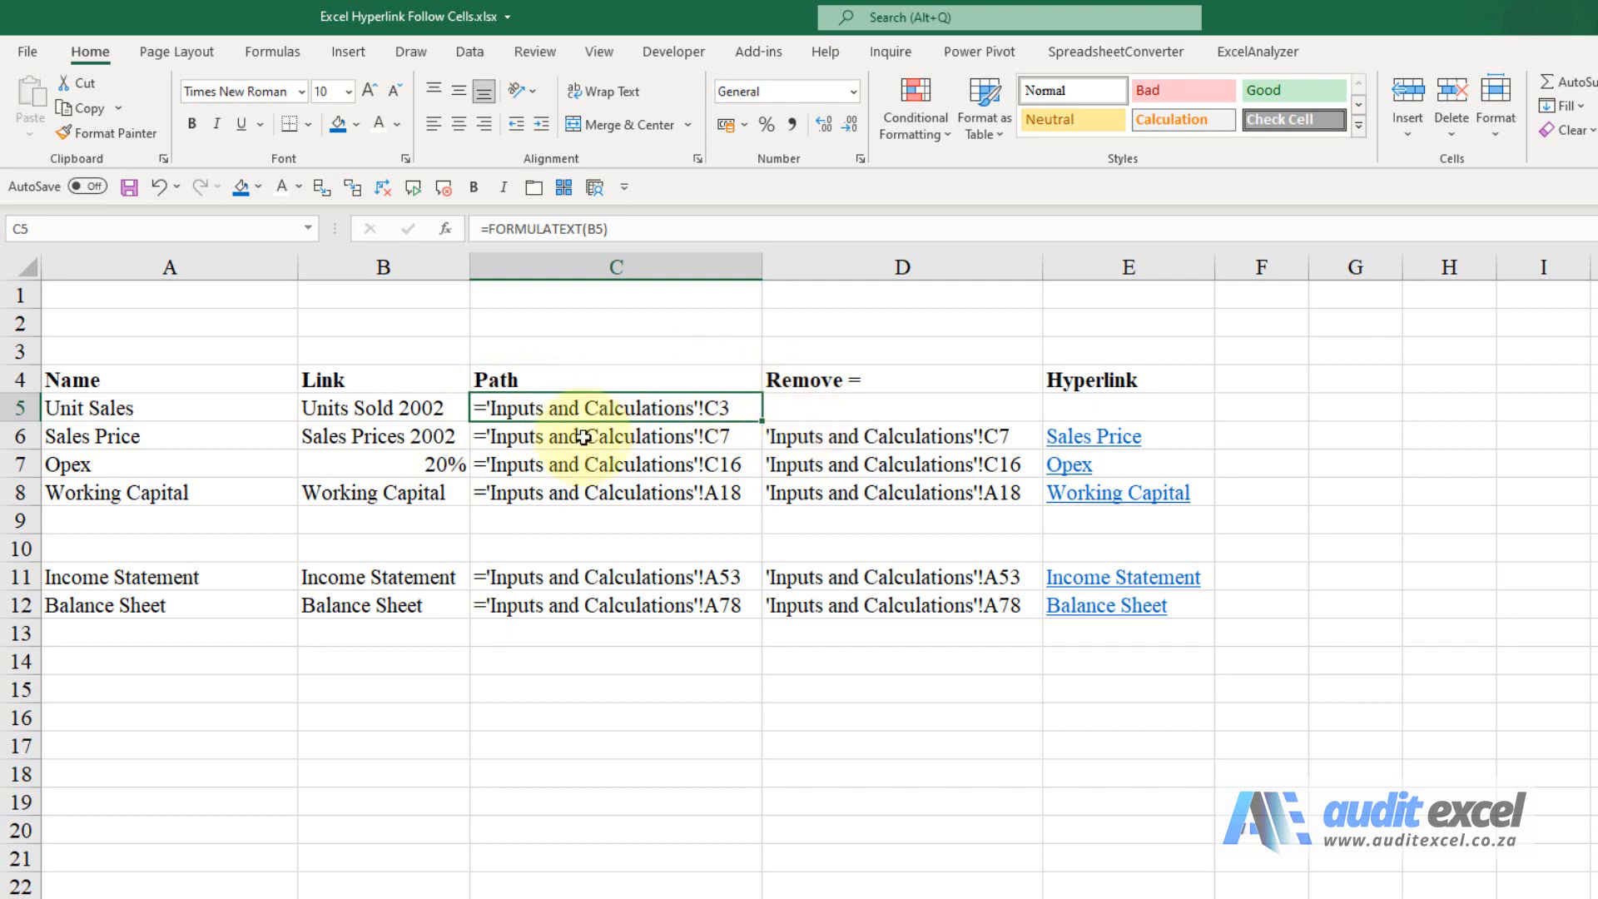
Step: Enter =MID(C5,2,1000) in D5 to strip the leading equals sign from the path
{"action": "left_click", "coordinate": [815, 409]}
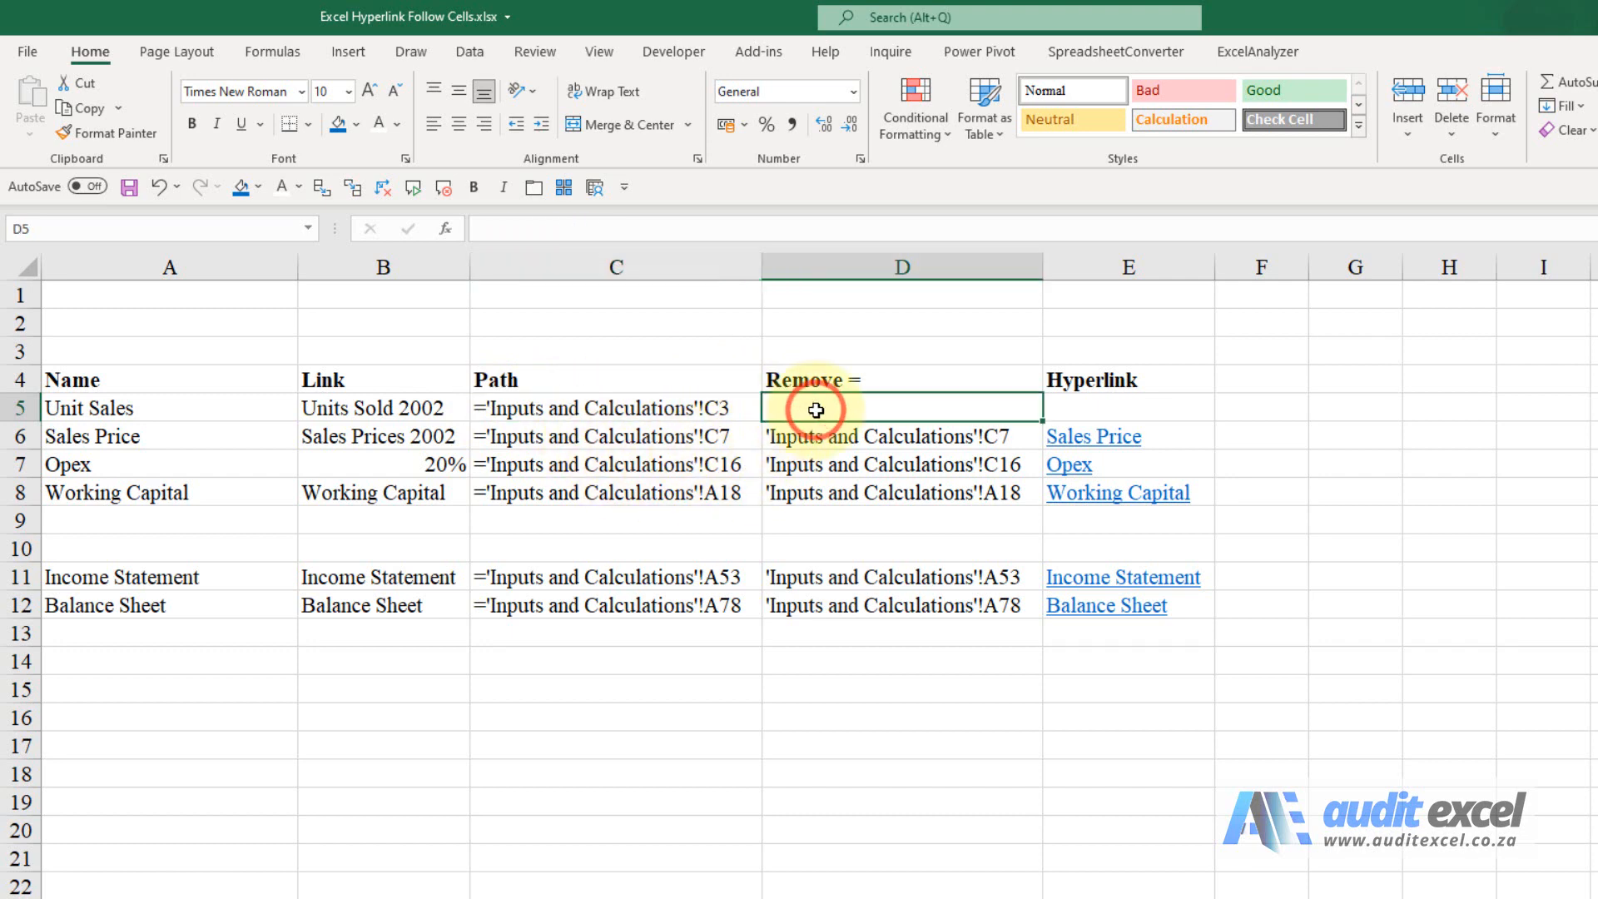
{"action": "type", "text": "="}
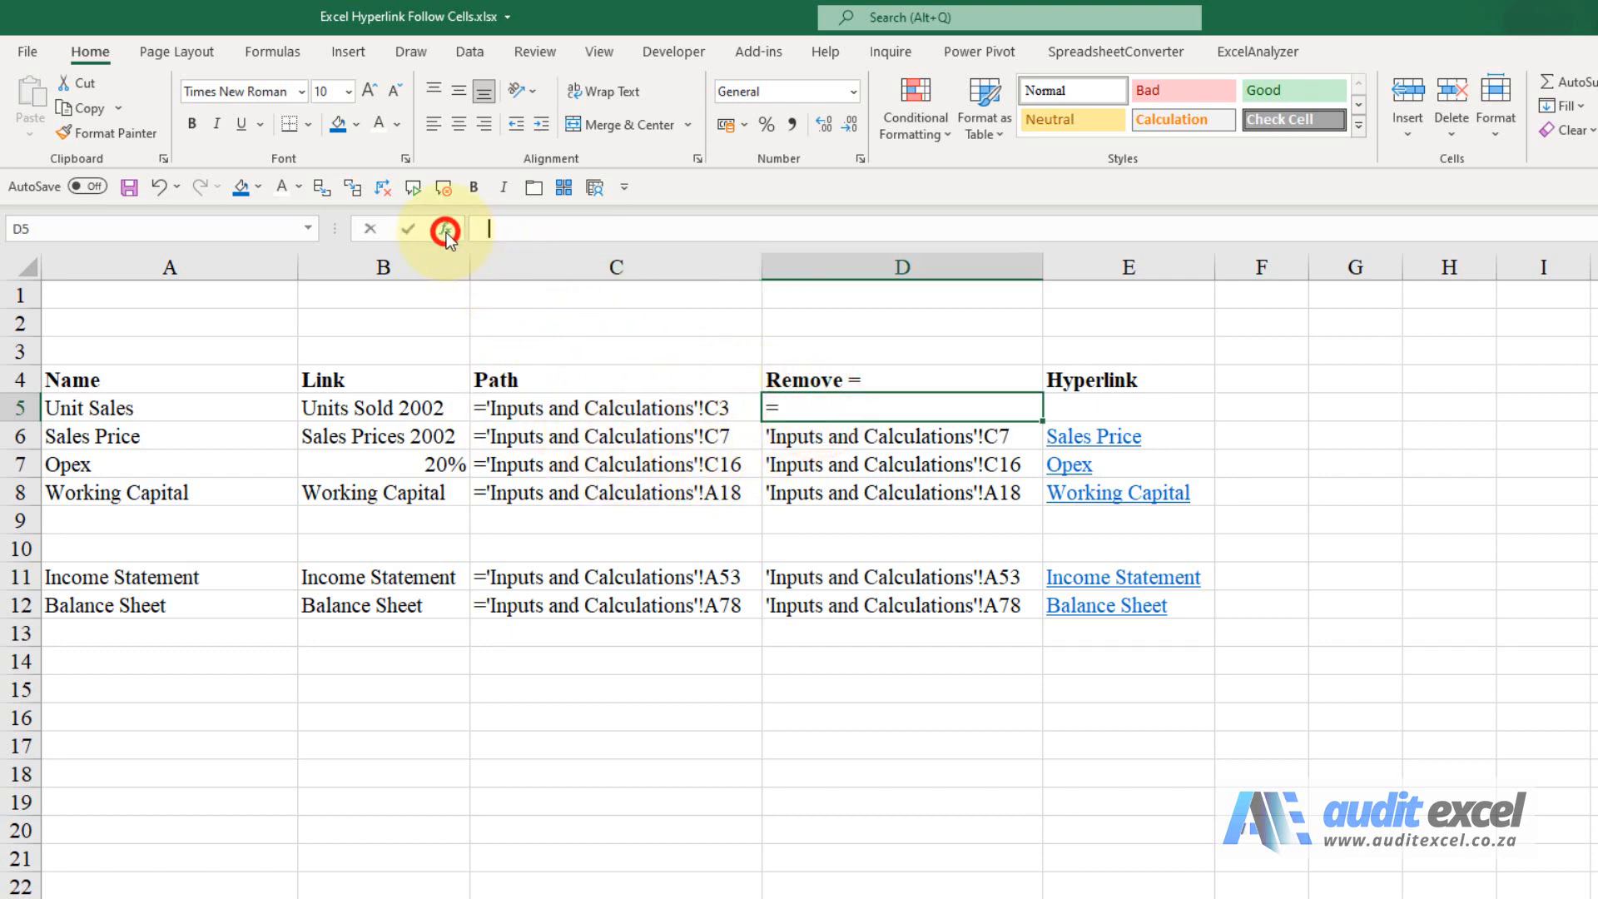
{"action": "left_click", "coordinate": [446, 229]}
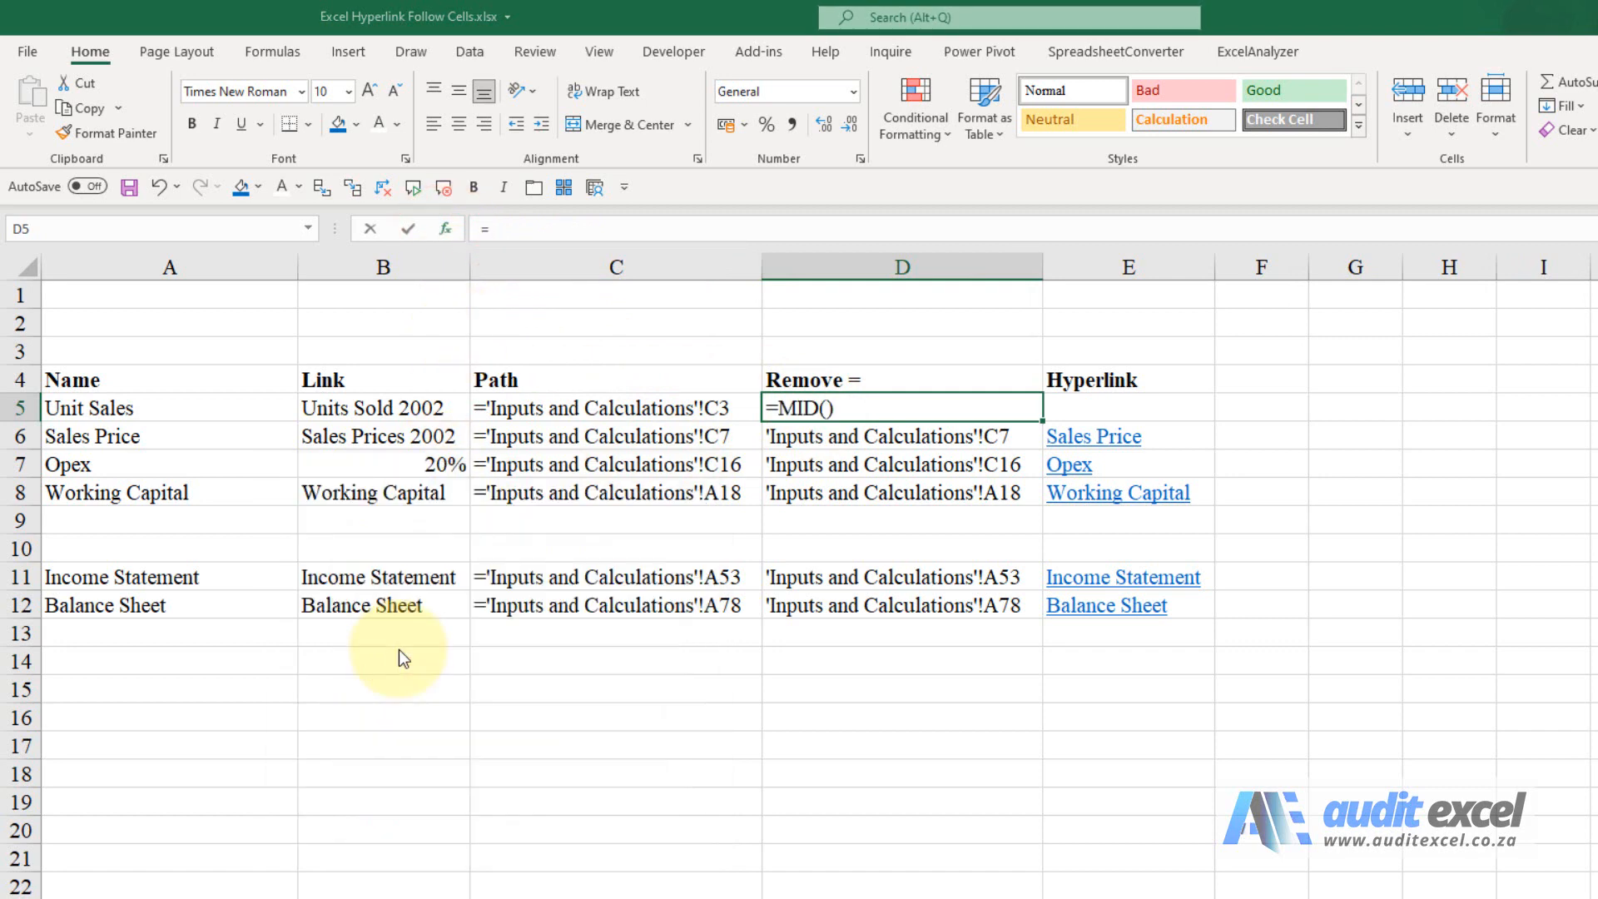
{"action": "left_click", "coordinate": [447, 229]}
{"action": "type", "text": "C5"}
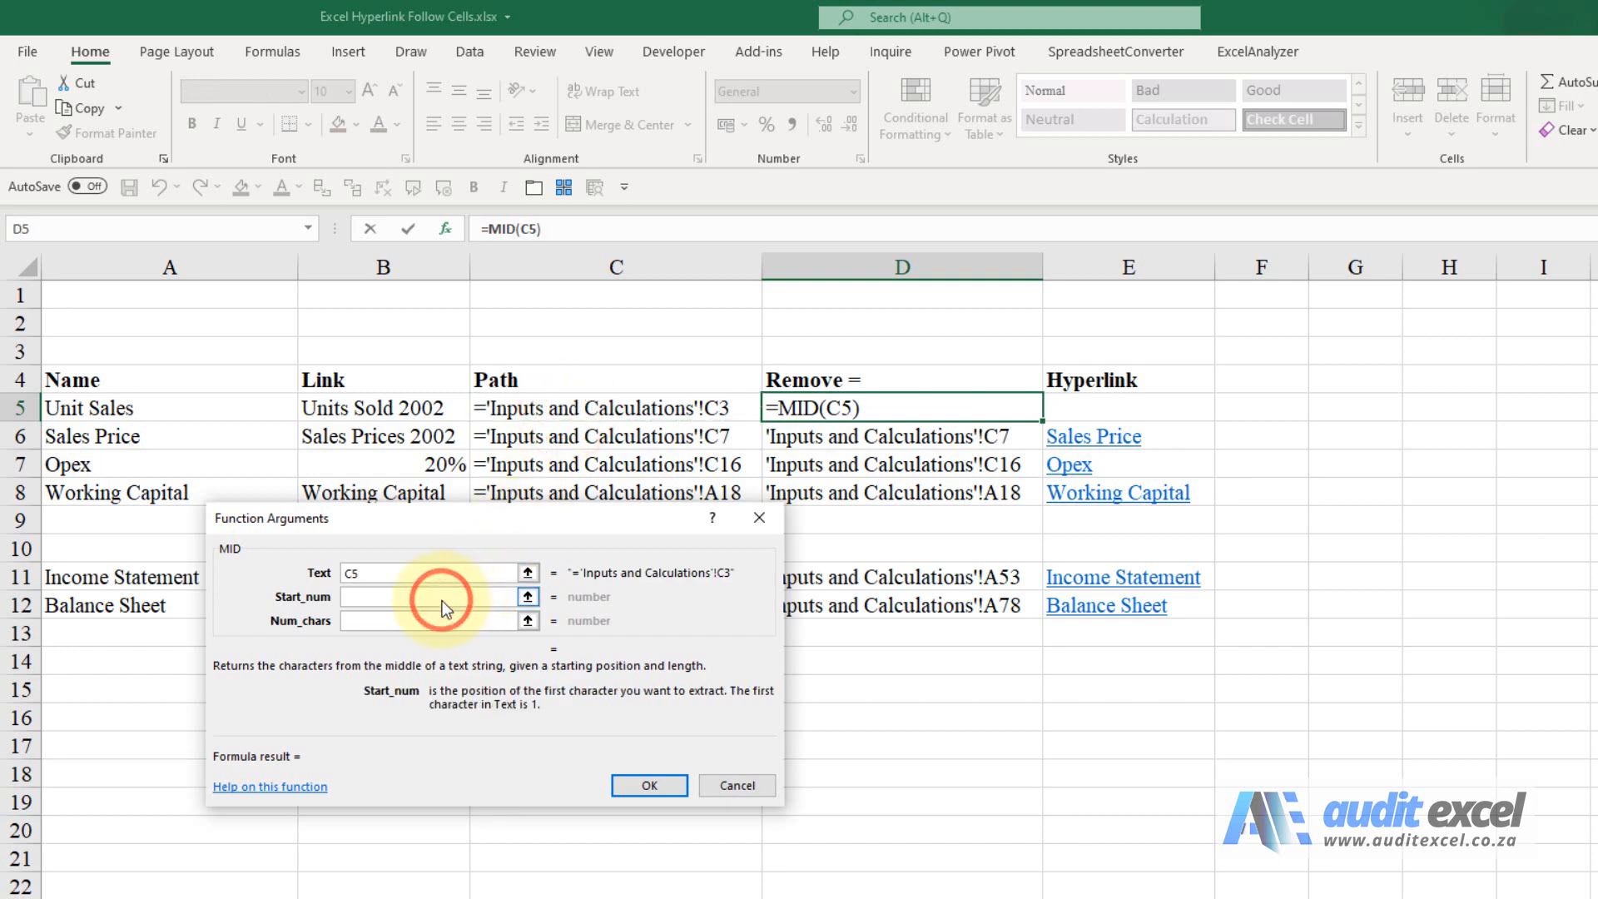
{"action": "type", "text": "2"}
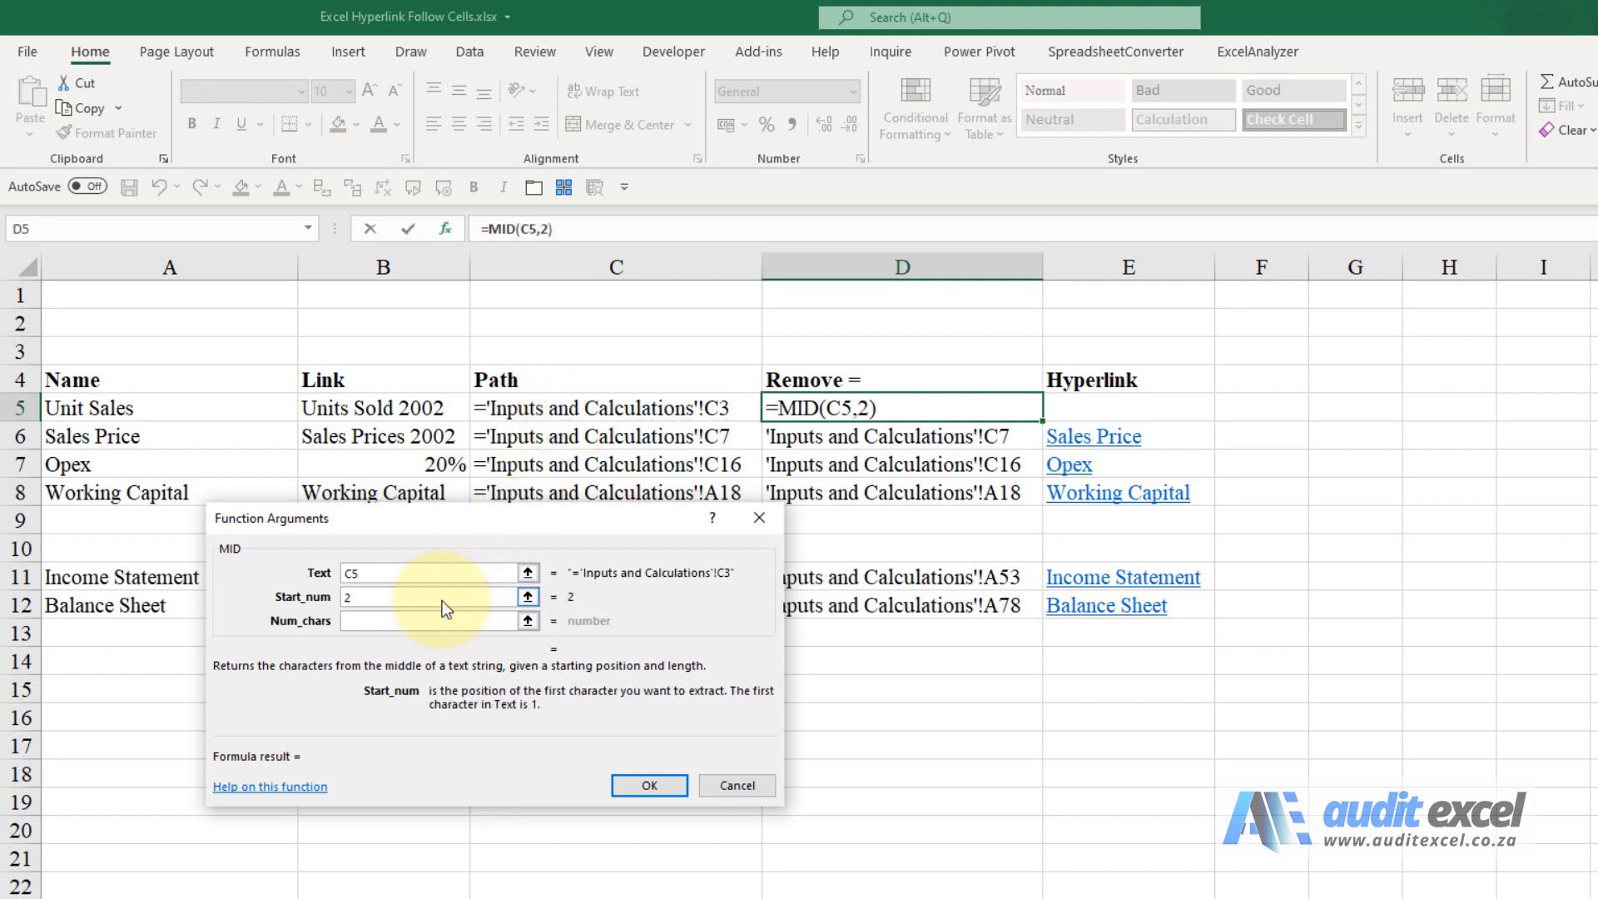
{"action": "type", "text": "1000"}
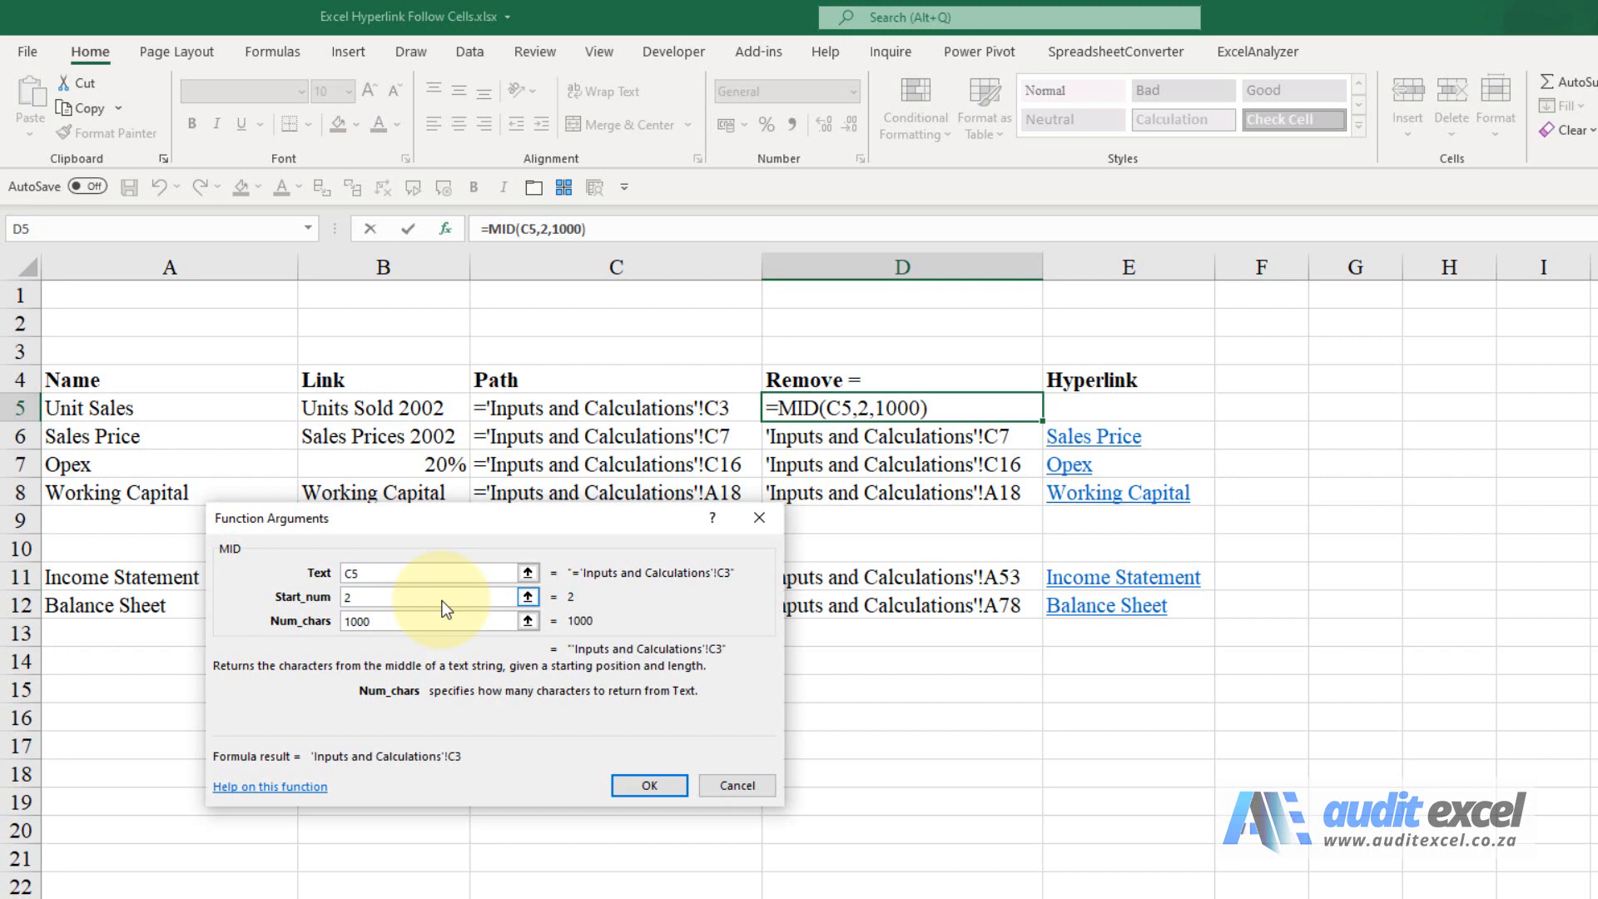
{"action": "left_click", "coordinate": [650, 784]}
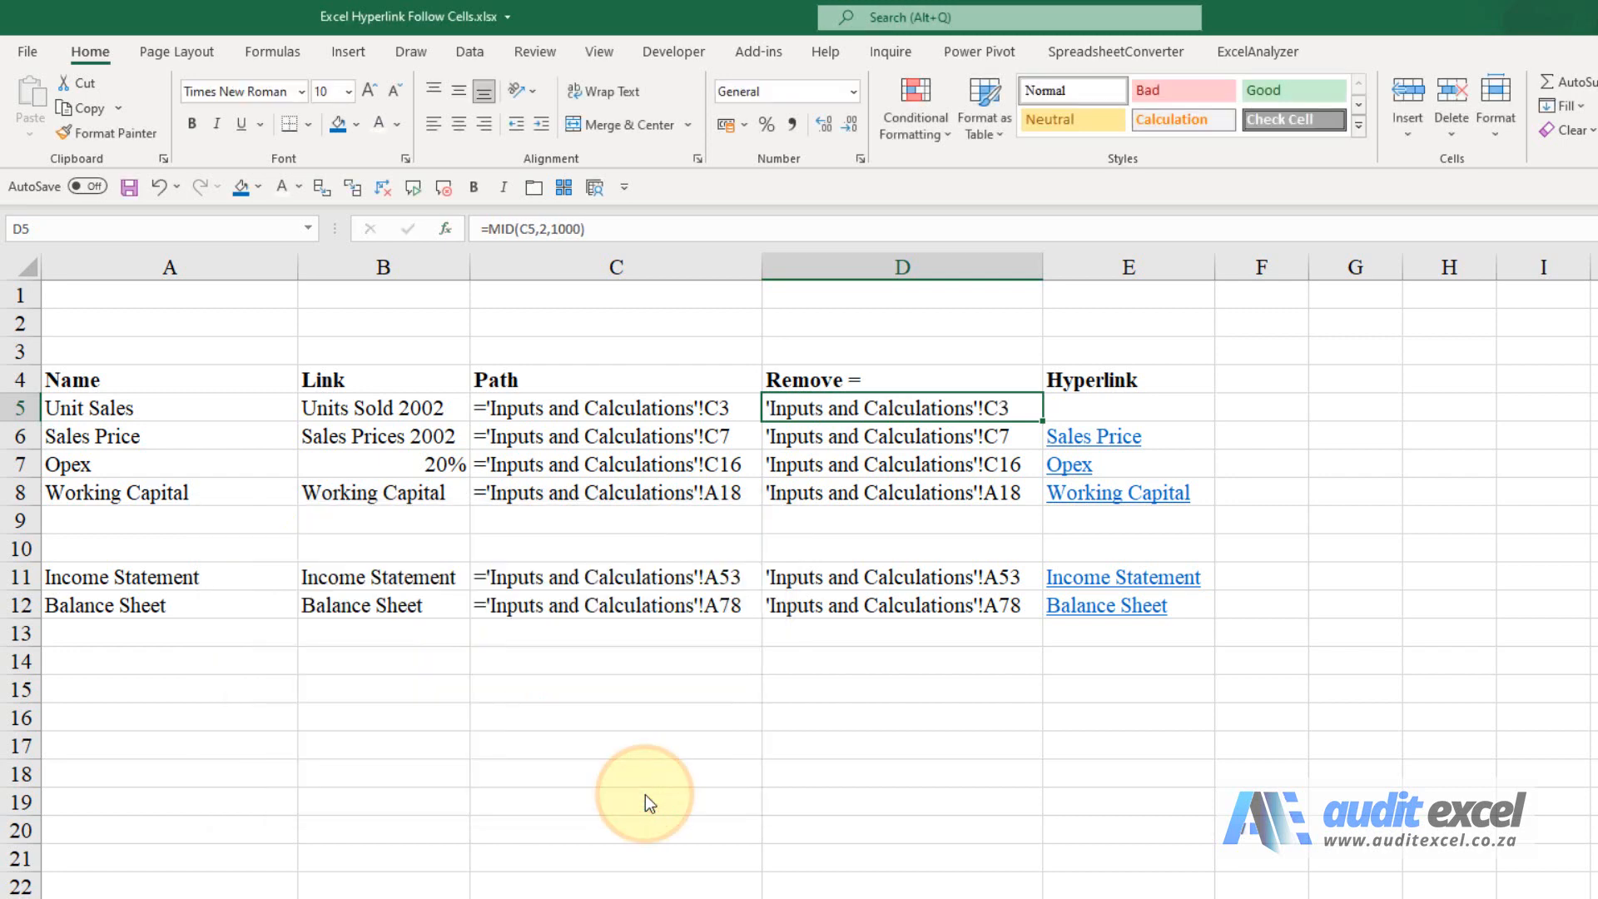
{"action": "left_click", "coordinate": [1117, 408]}
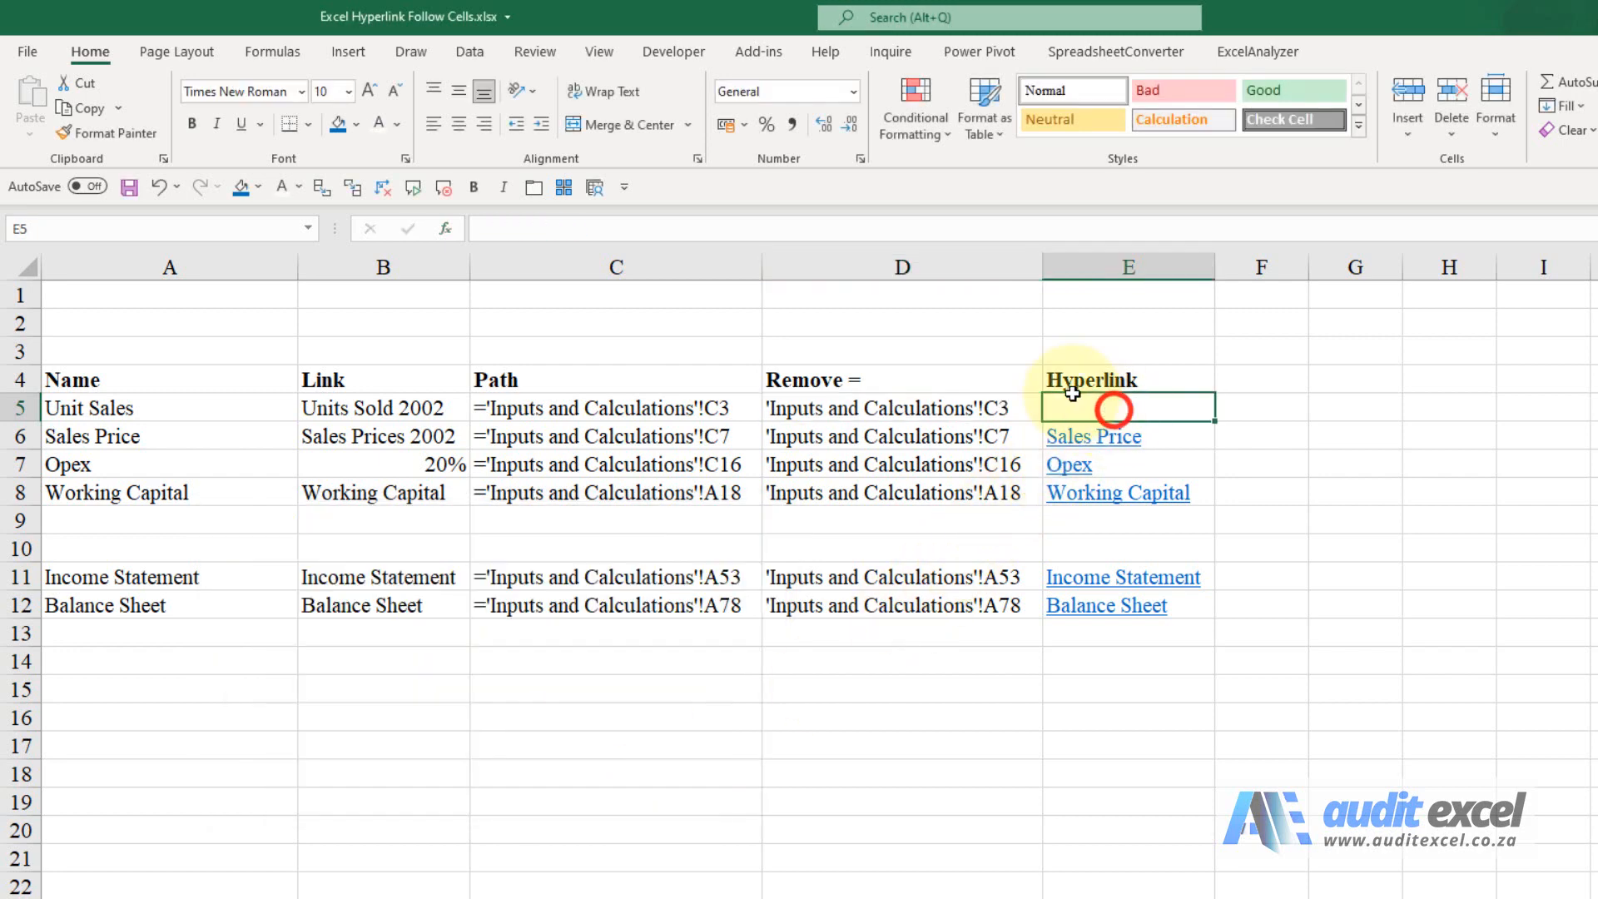
Step: Enter =HYPERLINK("#"&D5,A5) in E5, making a clickable Unit Sales link
{"action": "left_click", "coordinate": [446, 229]}
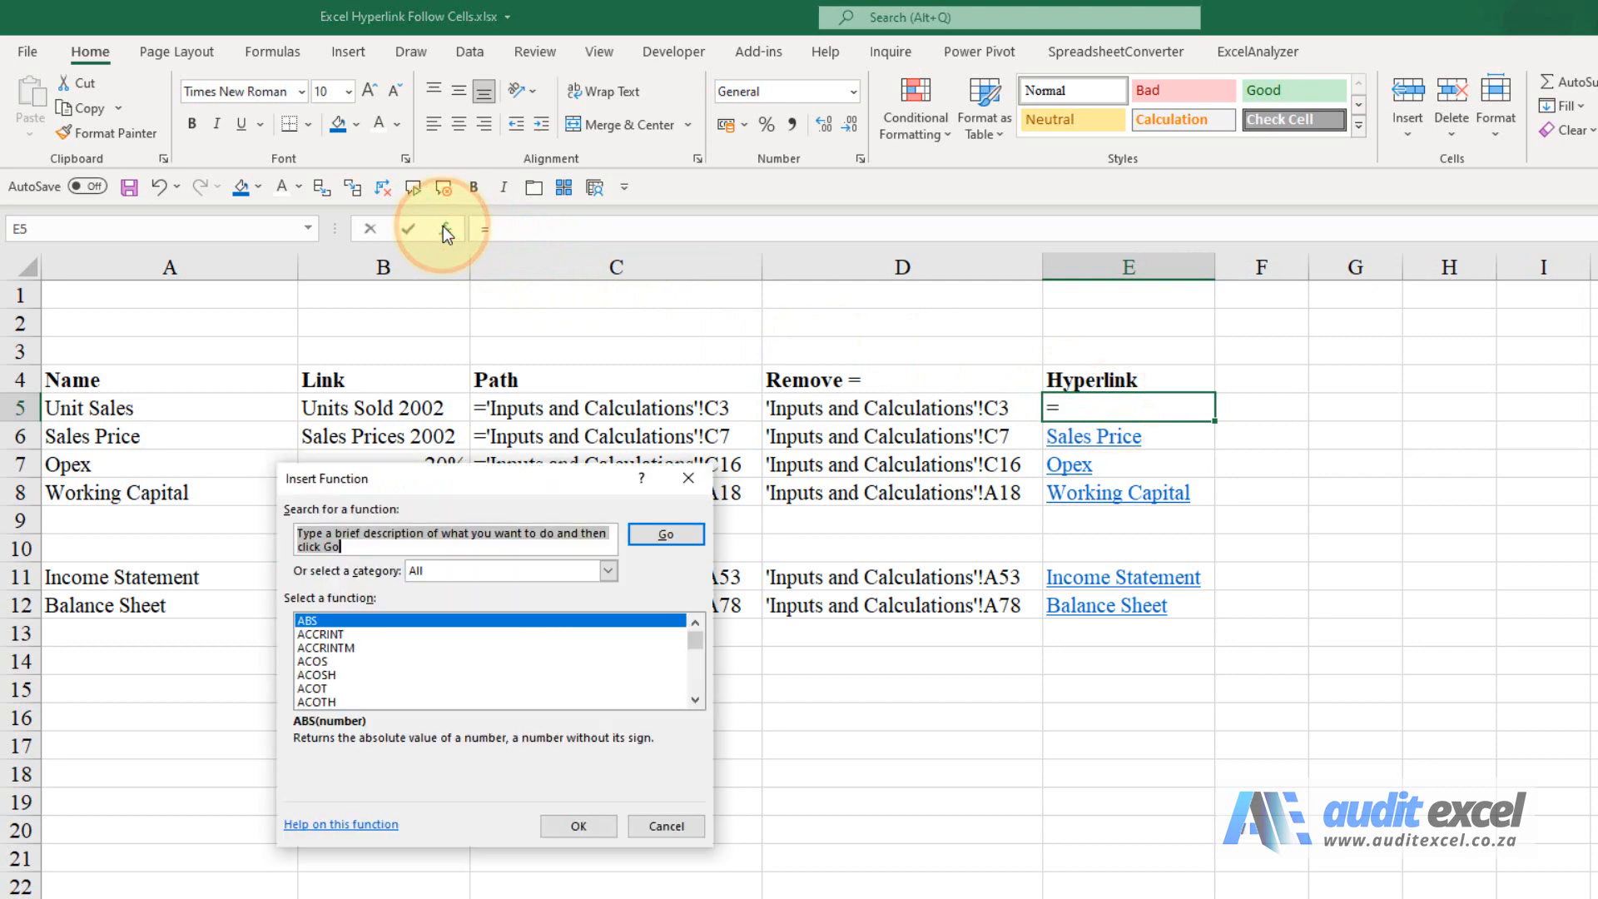
{"action": "scroll", "scroll_direction": "down", "scroll_amount": 3}
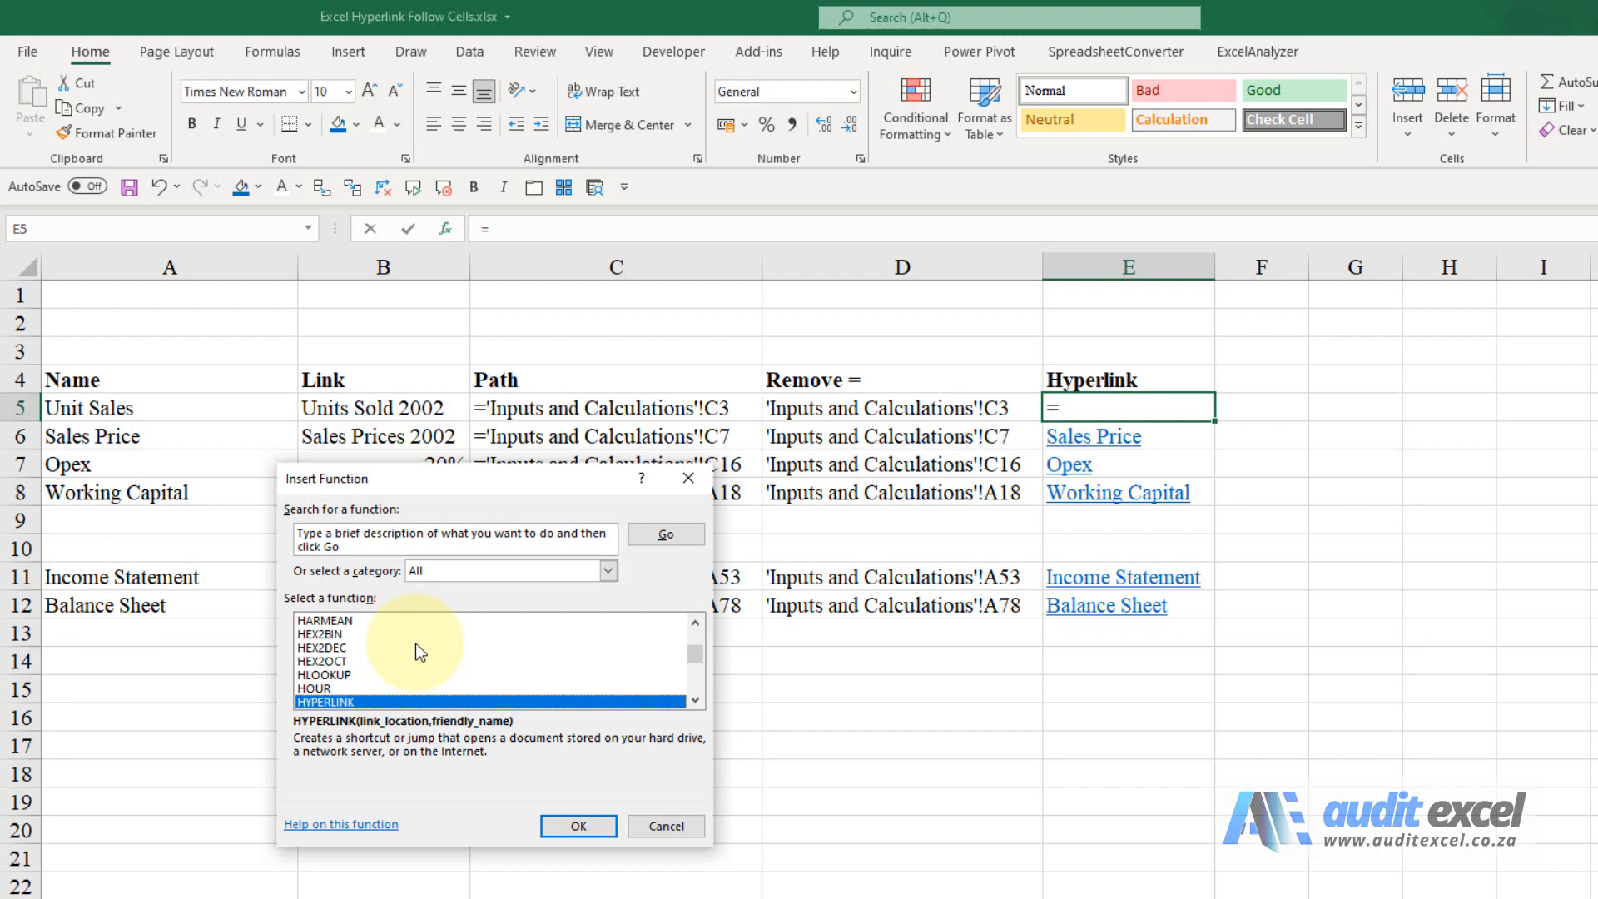
{"action": "left_click", "coordinate": [579, 826]}
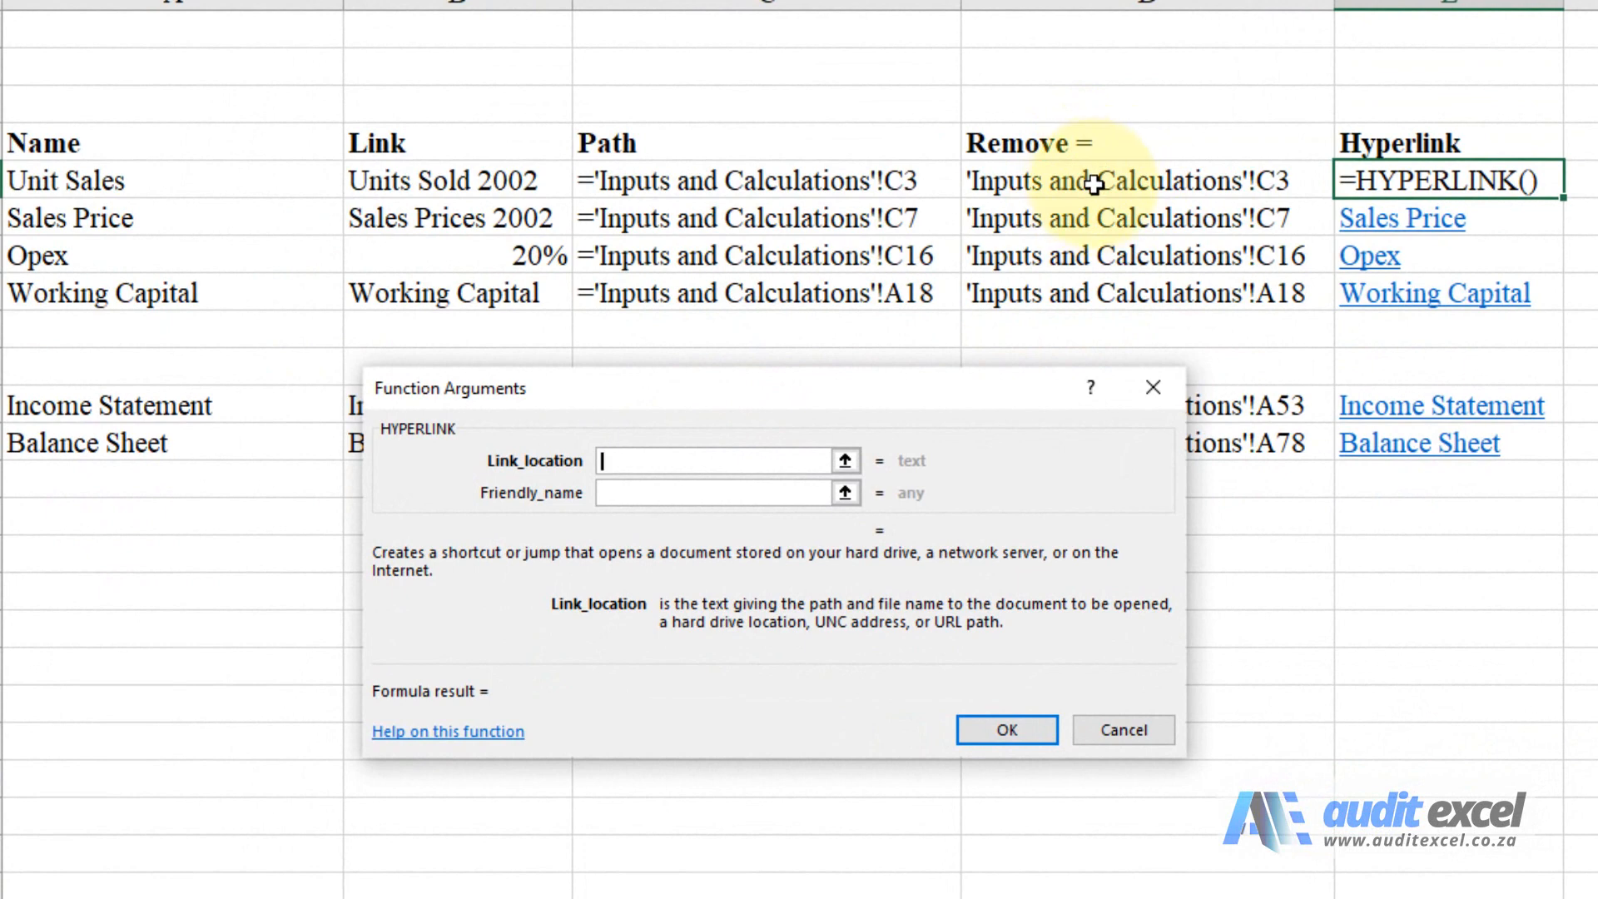
{"action": "mouse_move", "coordinate": [659, 463]}
{"action": "type", "text": "\"#"}
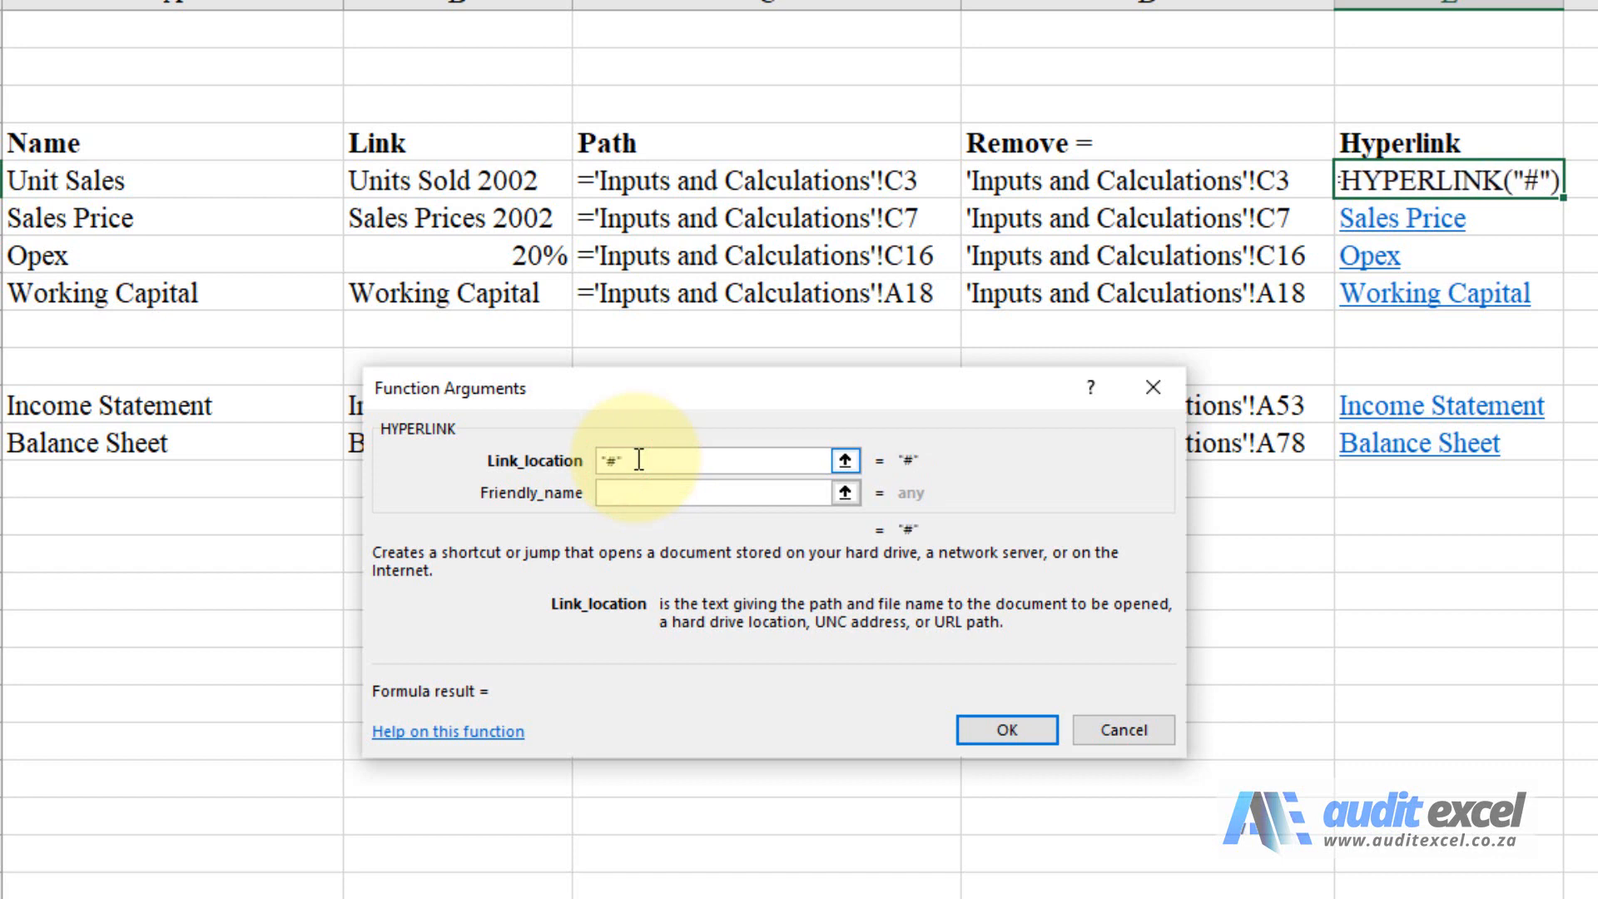
{"action": "type", "text": "&D5"}
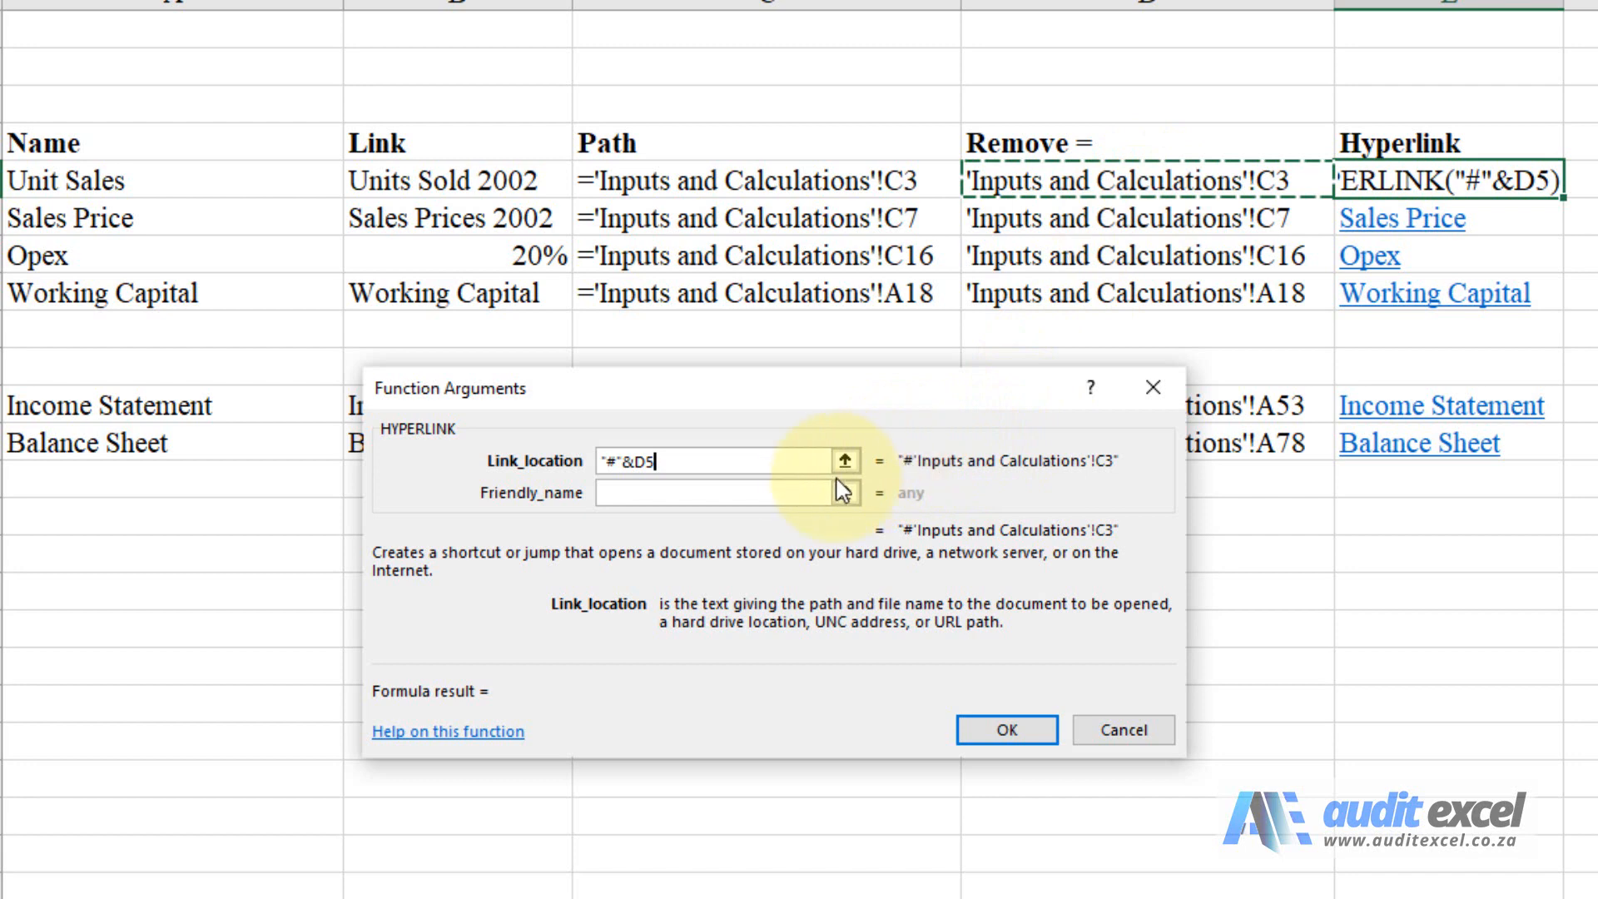
{"action": "left_click", "coordinate": [742, 493]}
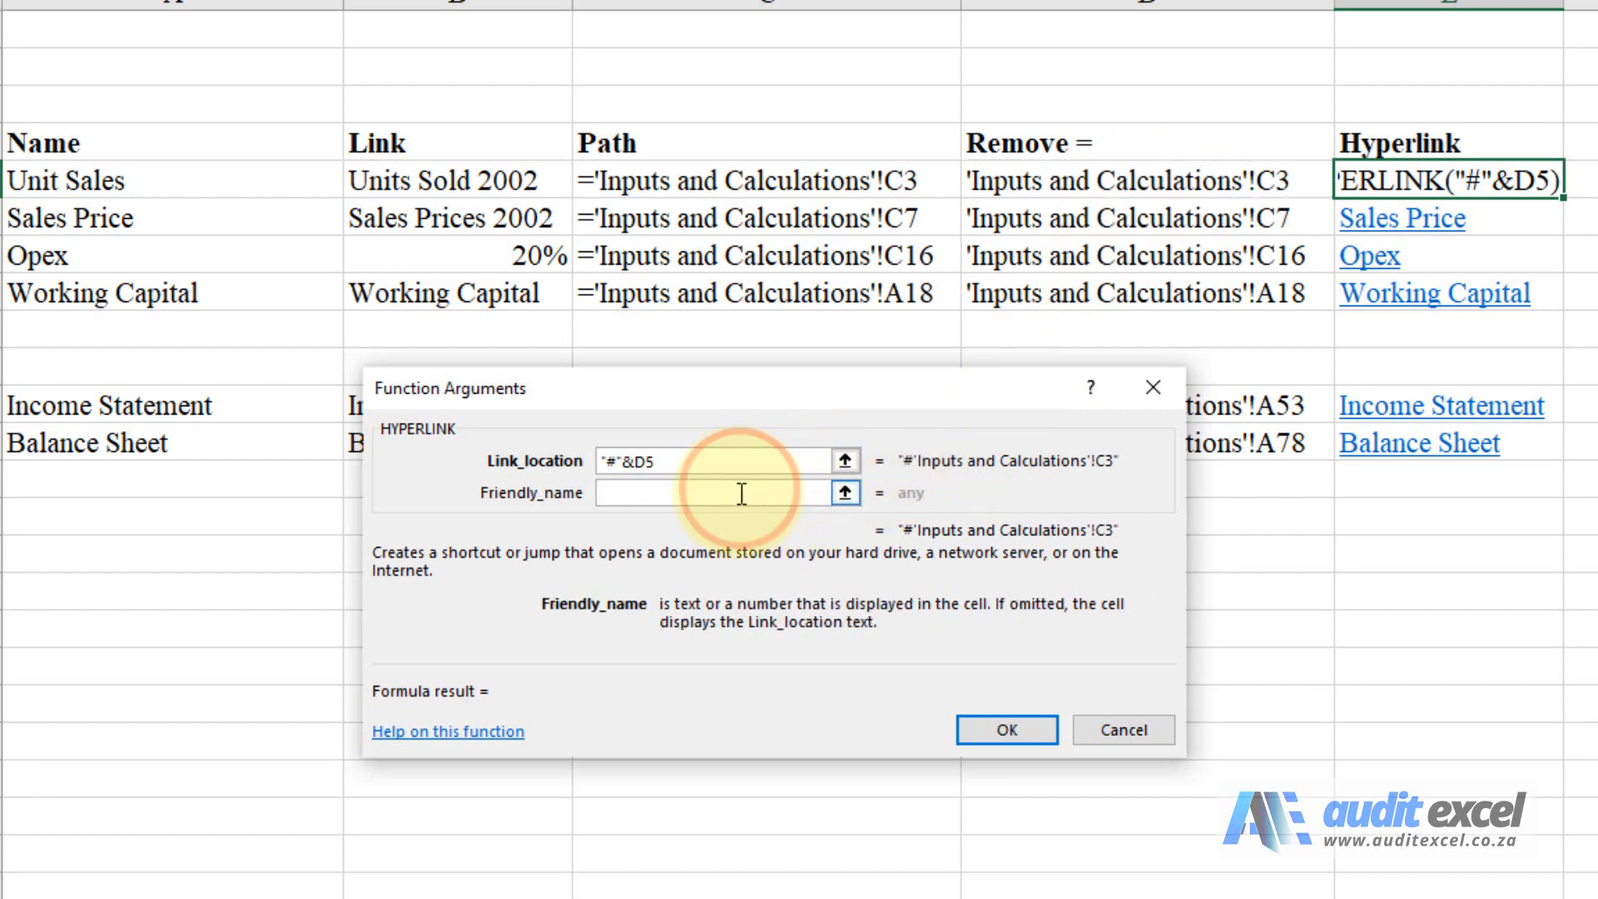
{"action": "mouse_move", "coordinate": [546, 406]}
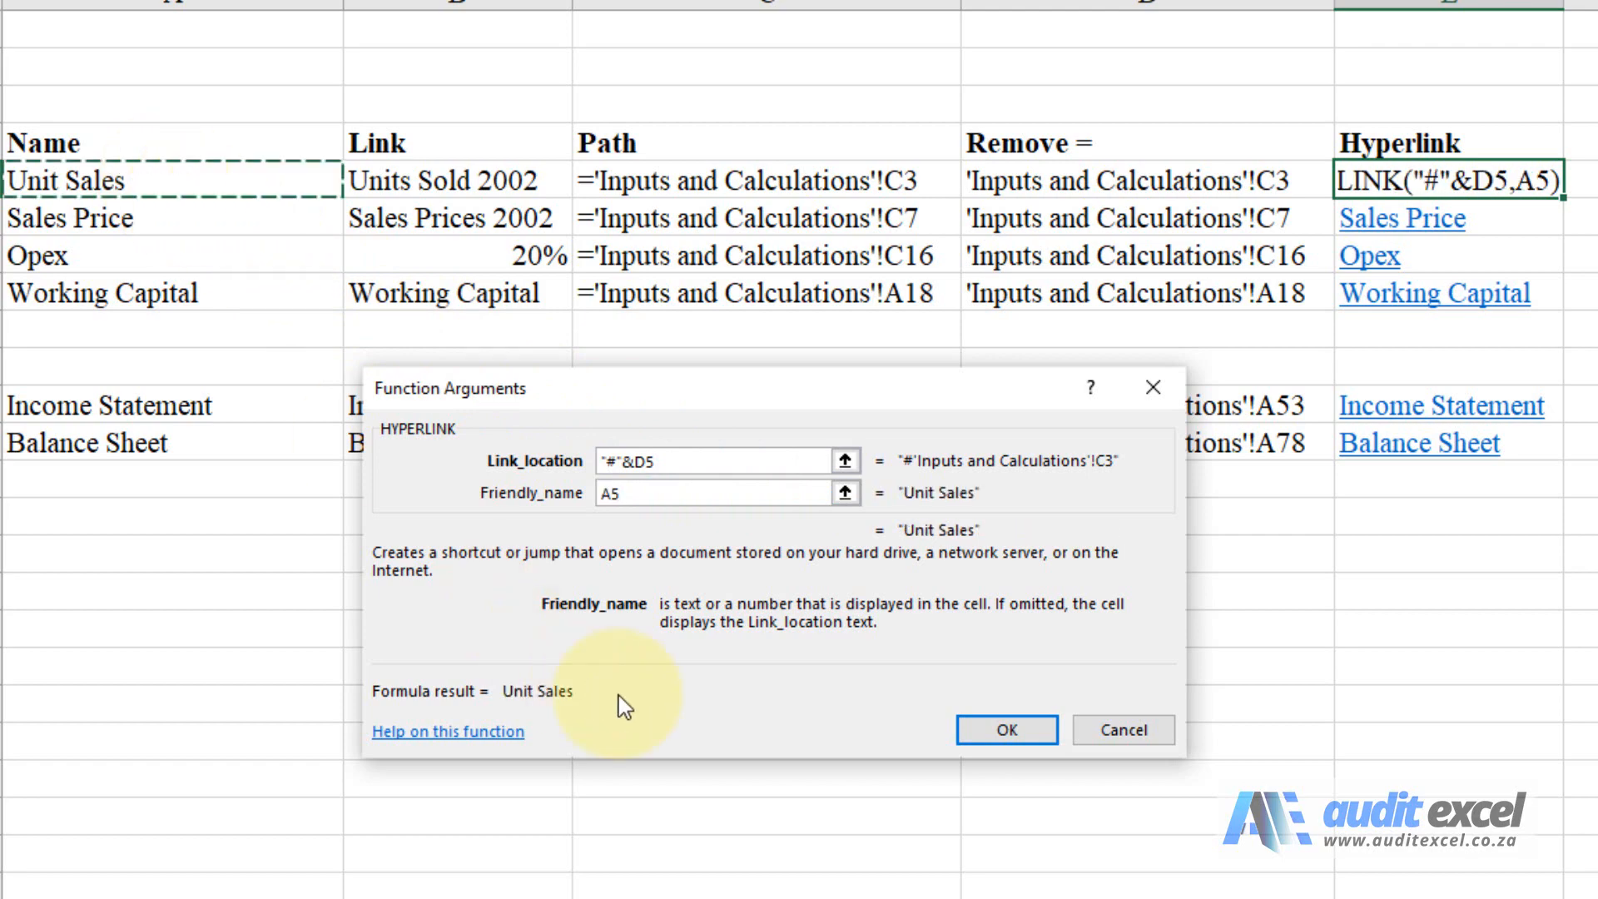
{"action": "left_click", "coordinate": [1007, 729]}
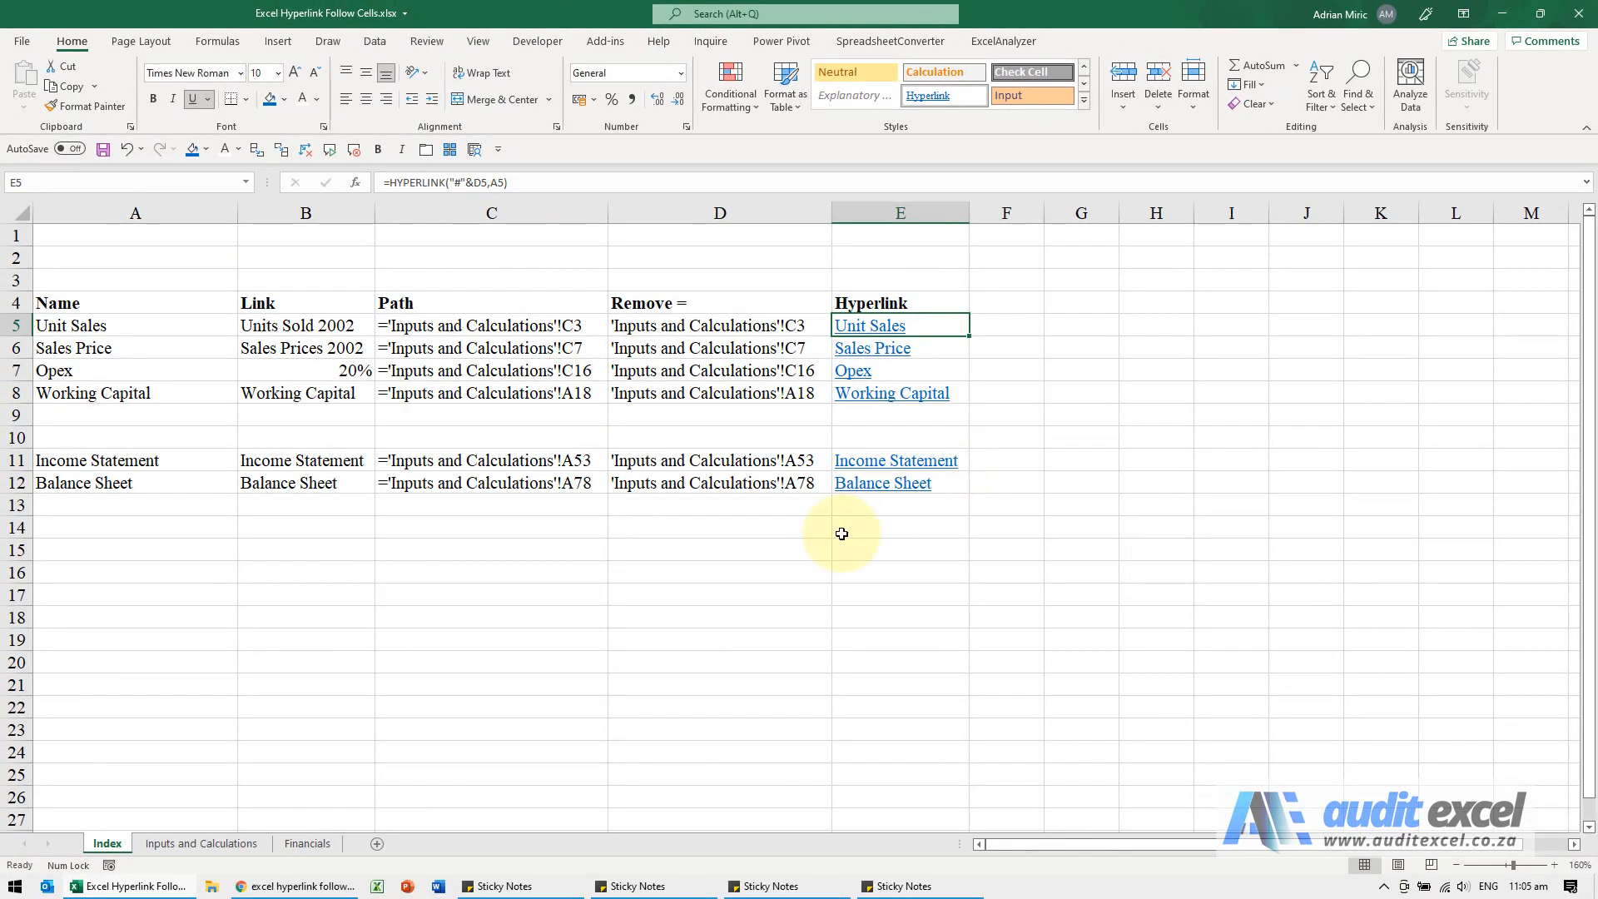
{"action": "left_click", "coordinate": [869, 325]}
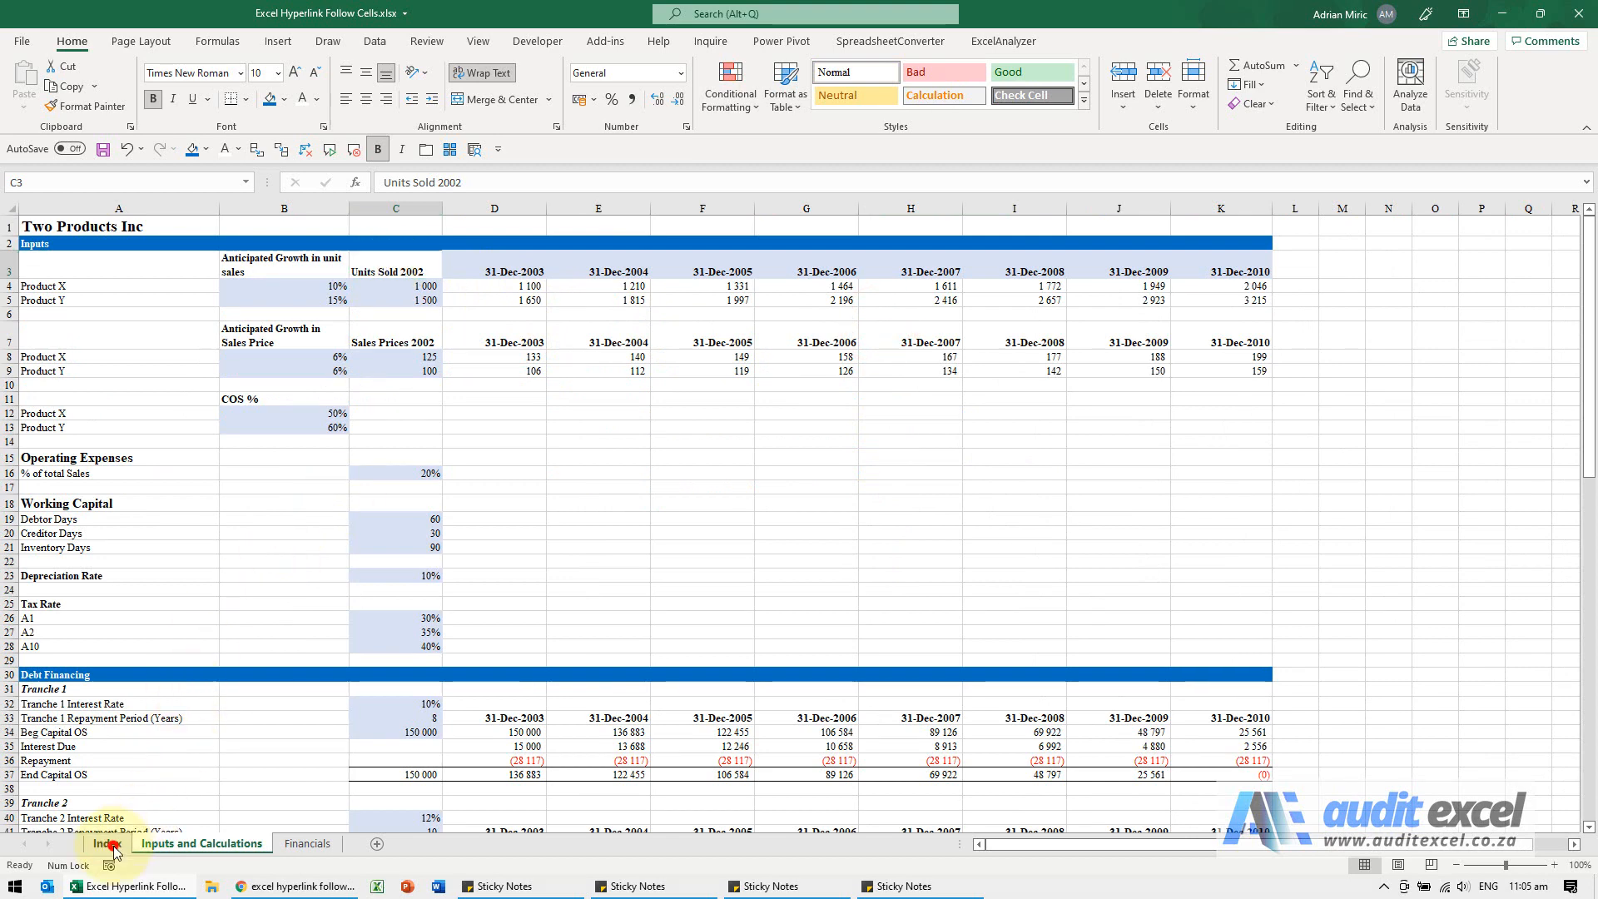
{"action": "left_click", "coordinate": [101, 843]}
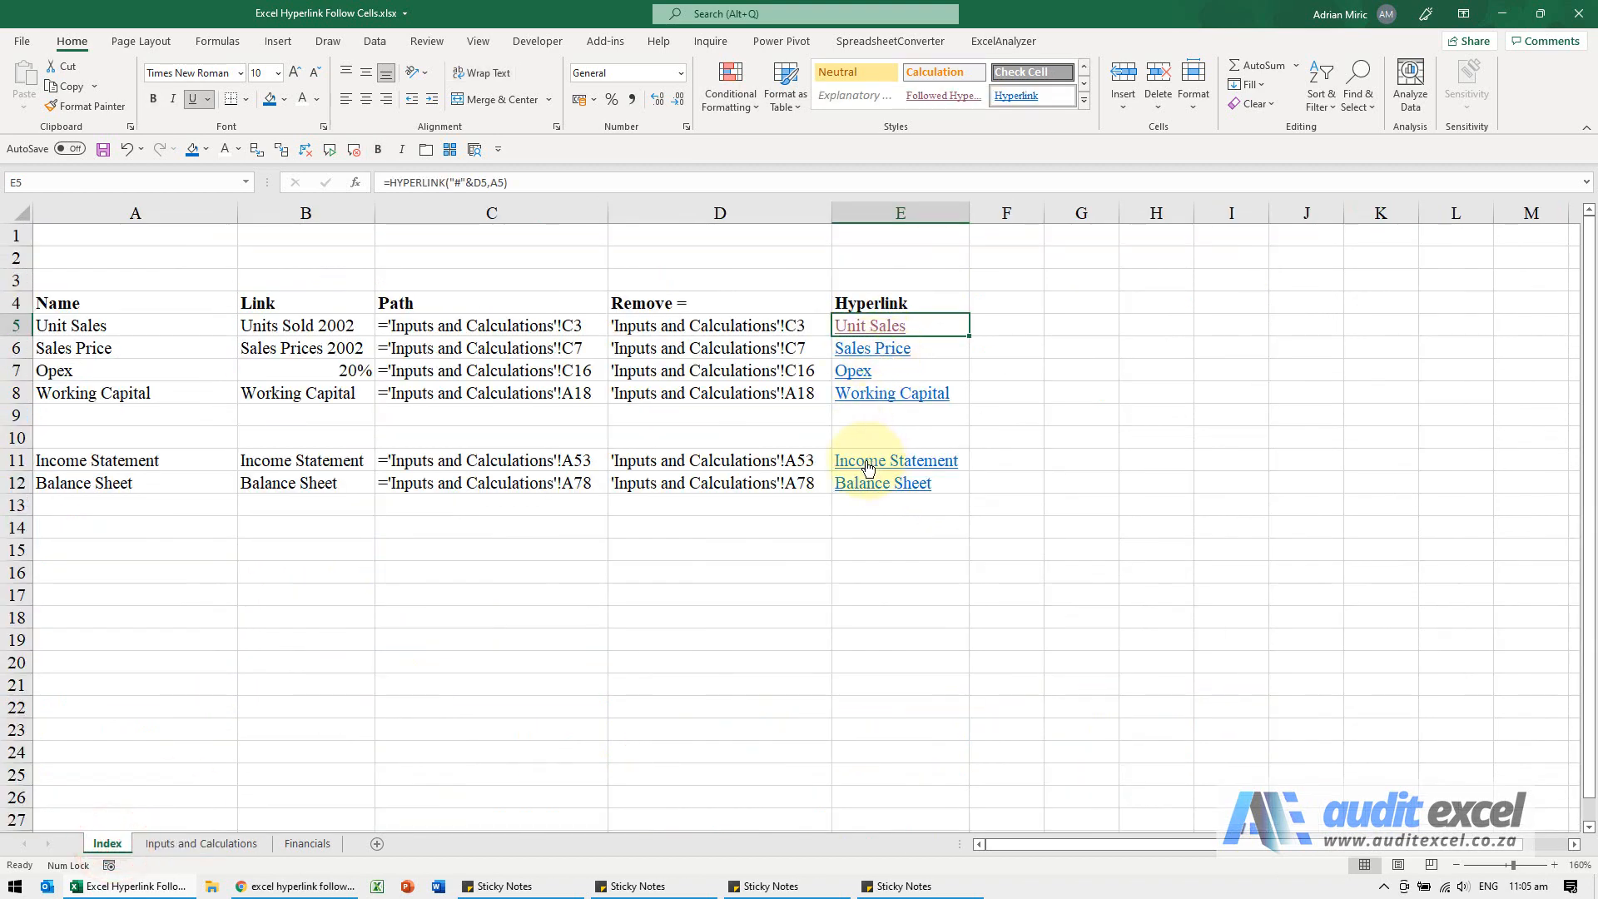
{"action": "left_click", "coordinate": [895, 460]}
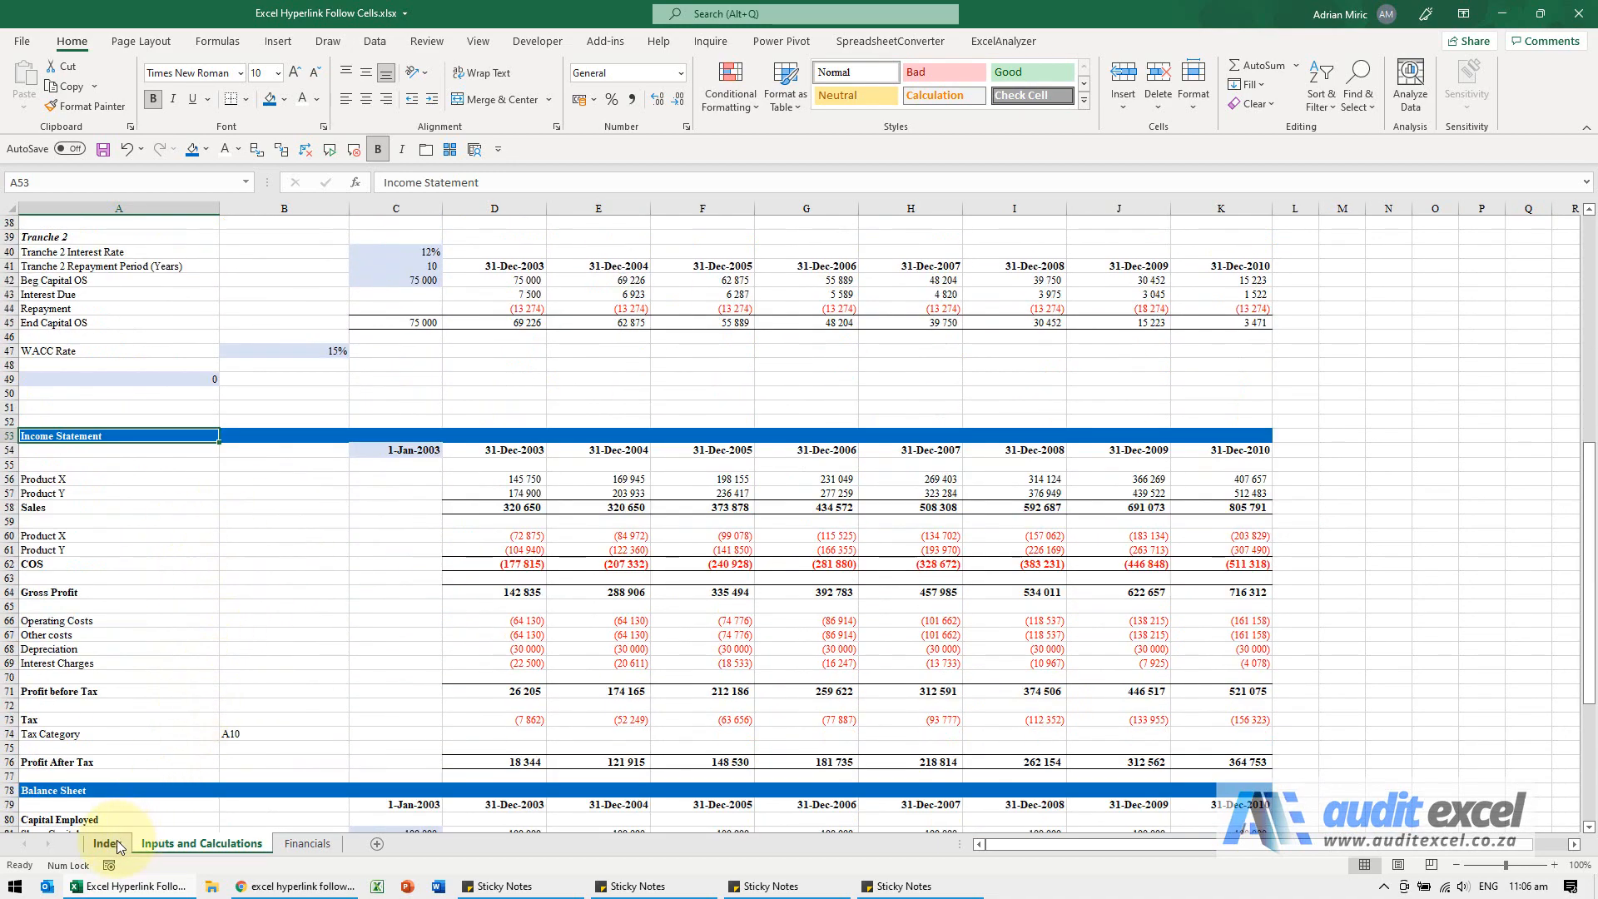
{"action": "left_click", "coordinate": [106, 843]}
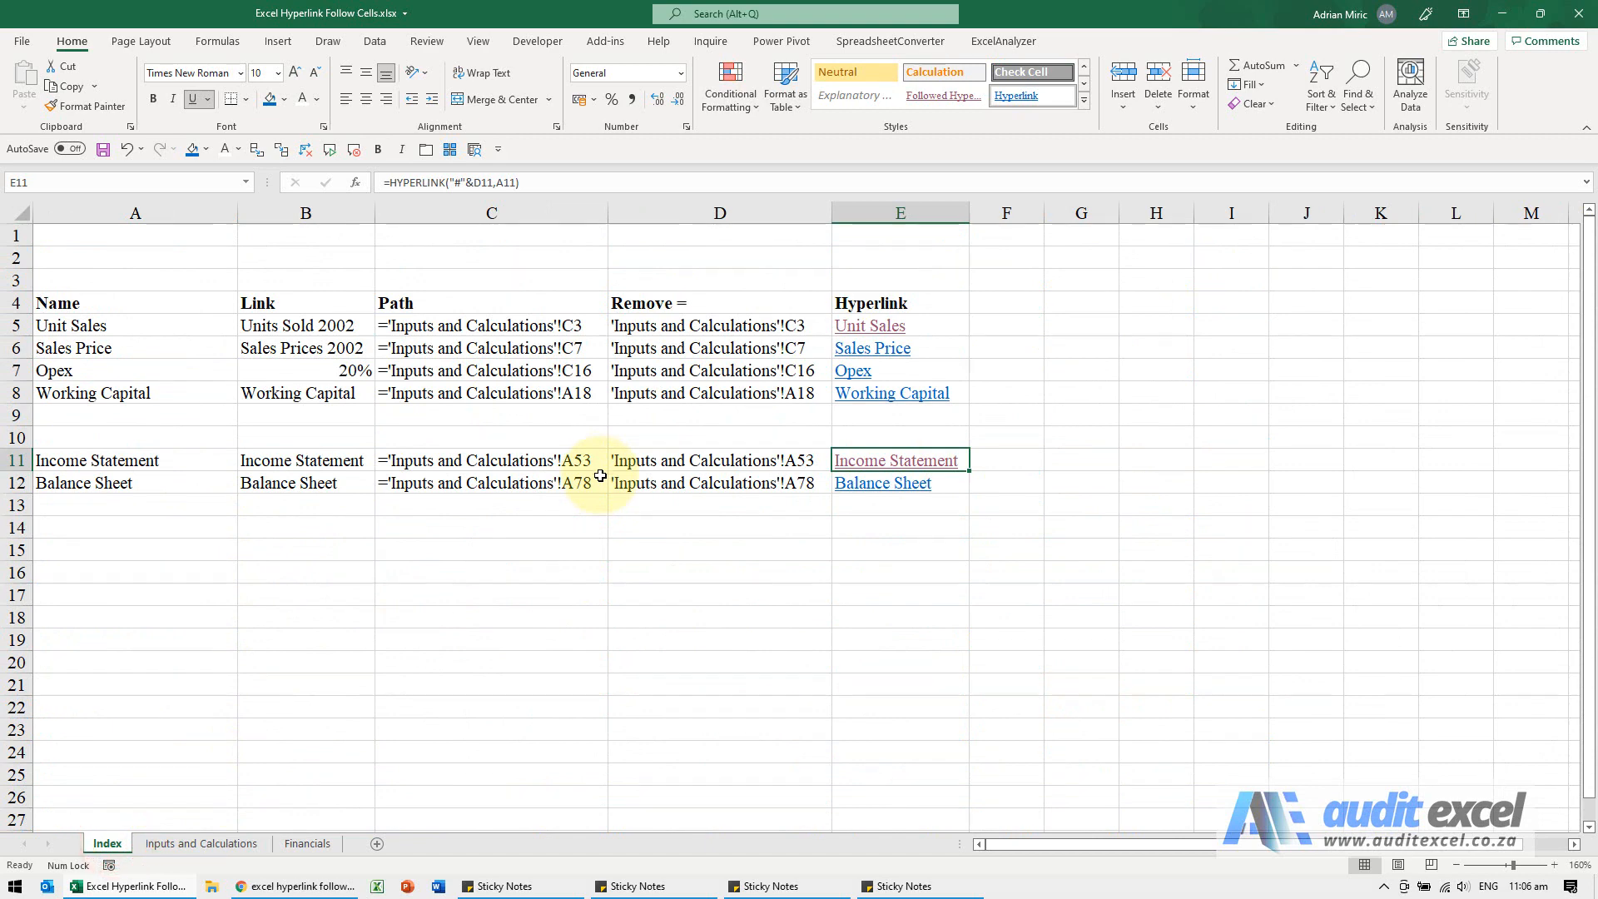
{"action": "mouse_move", "coordinate": [319, 299]}
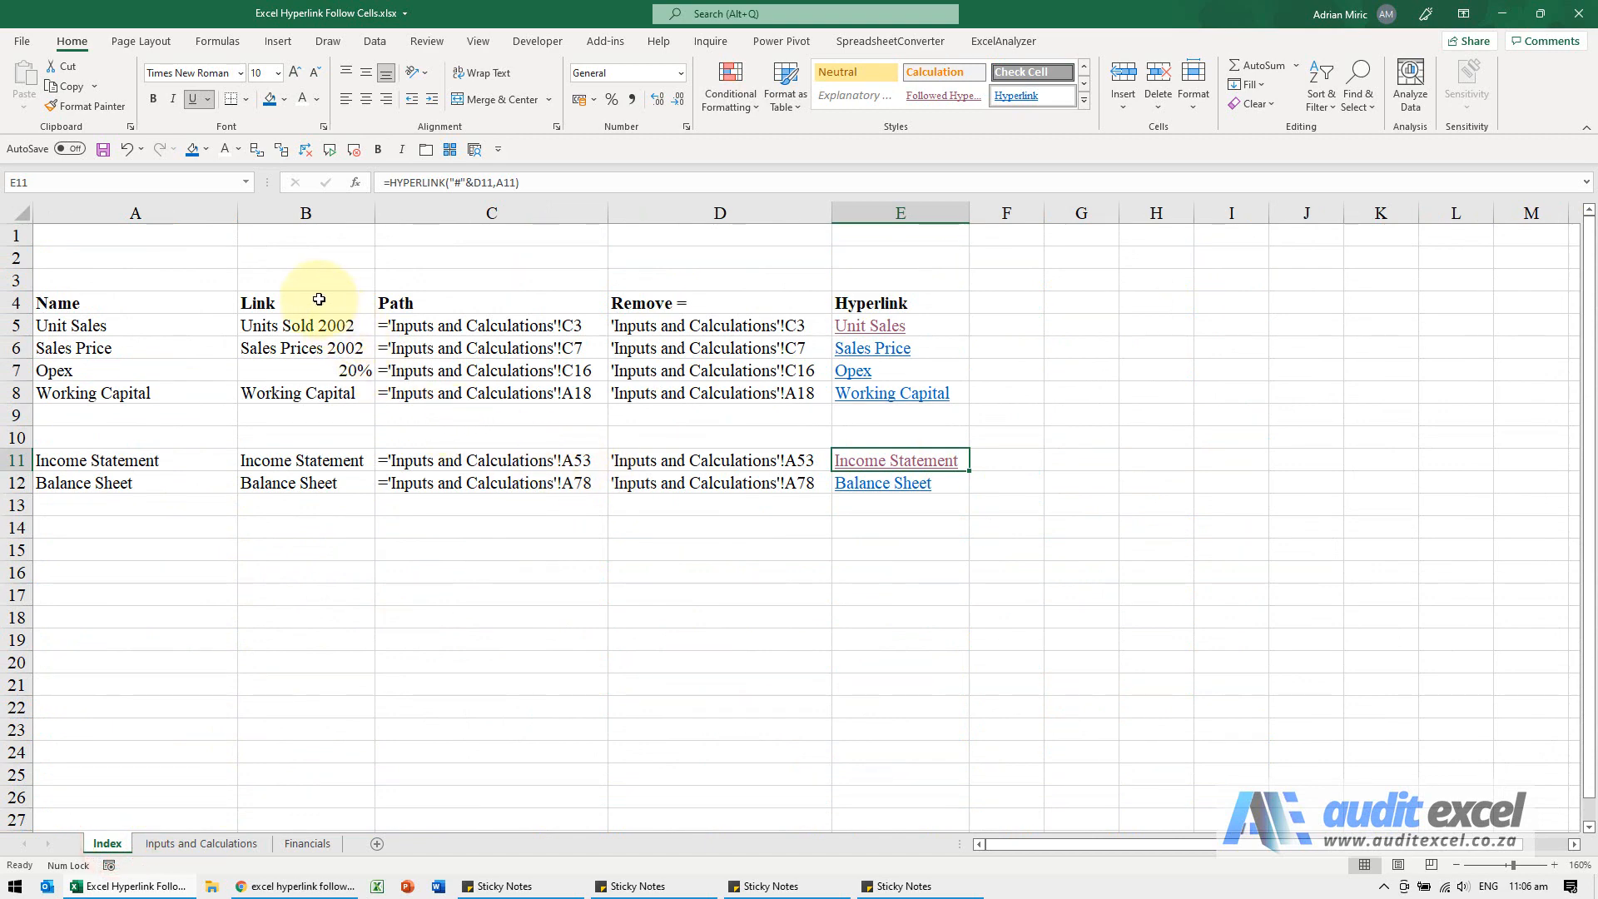
{"action": "mouse_move", "coordinate": [299, 393]}
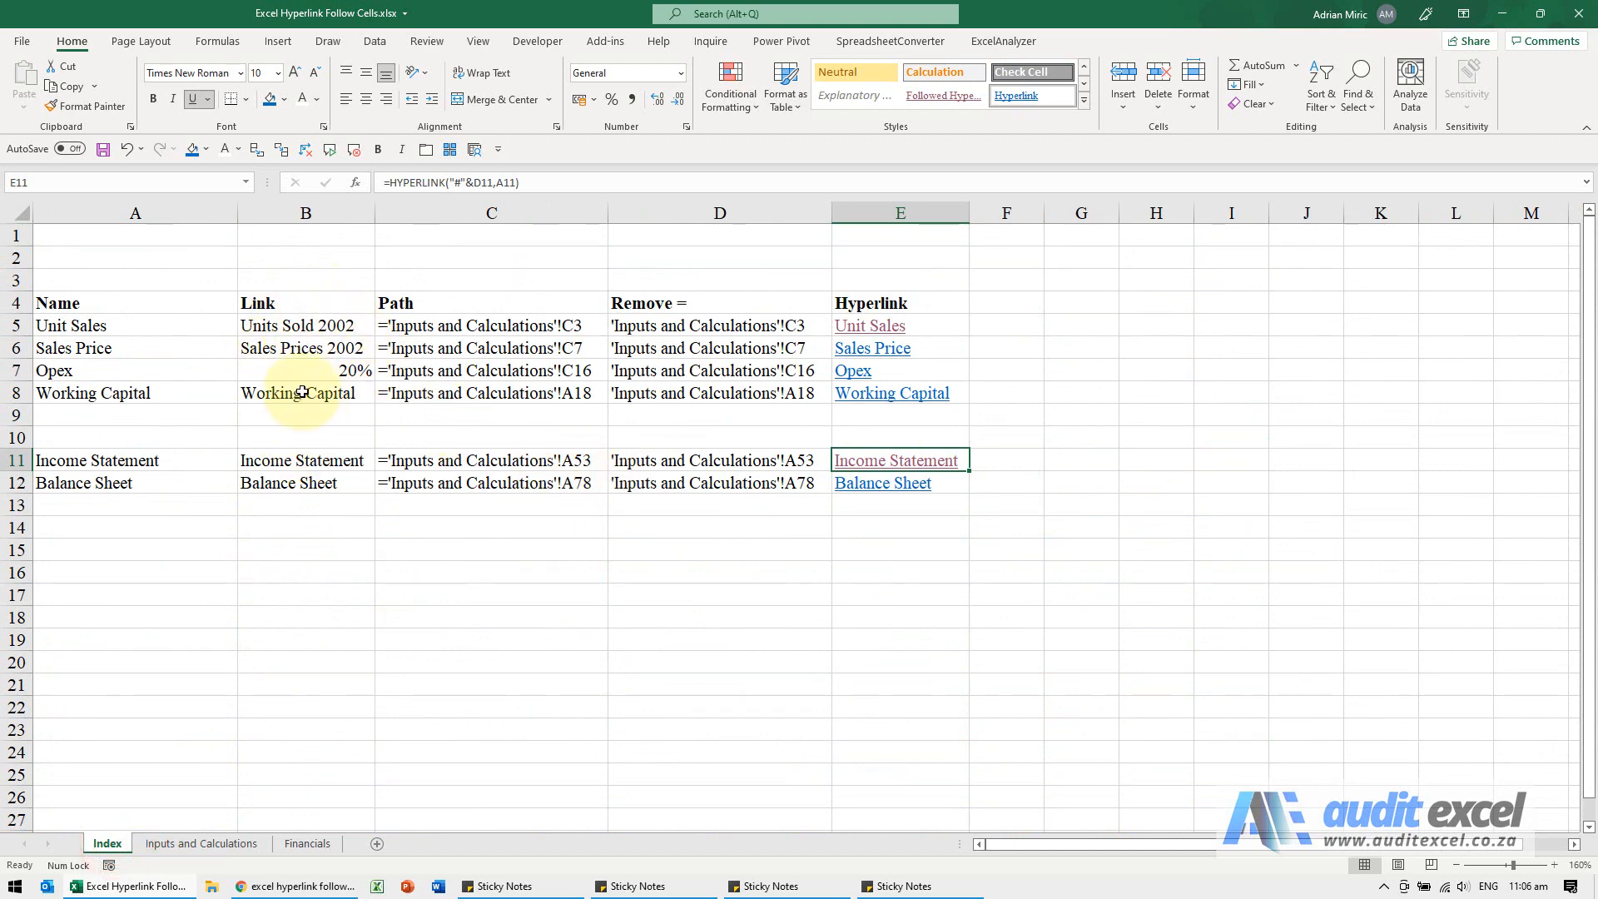
{"action": "mouse_move", "coordinate": [228, 738]}
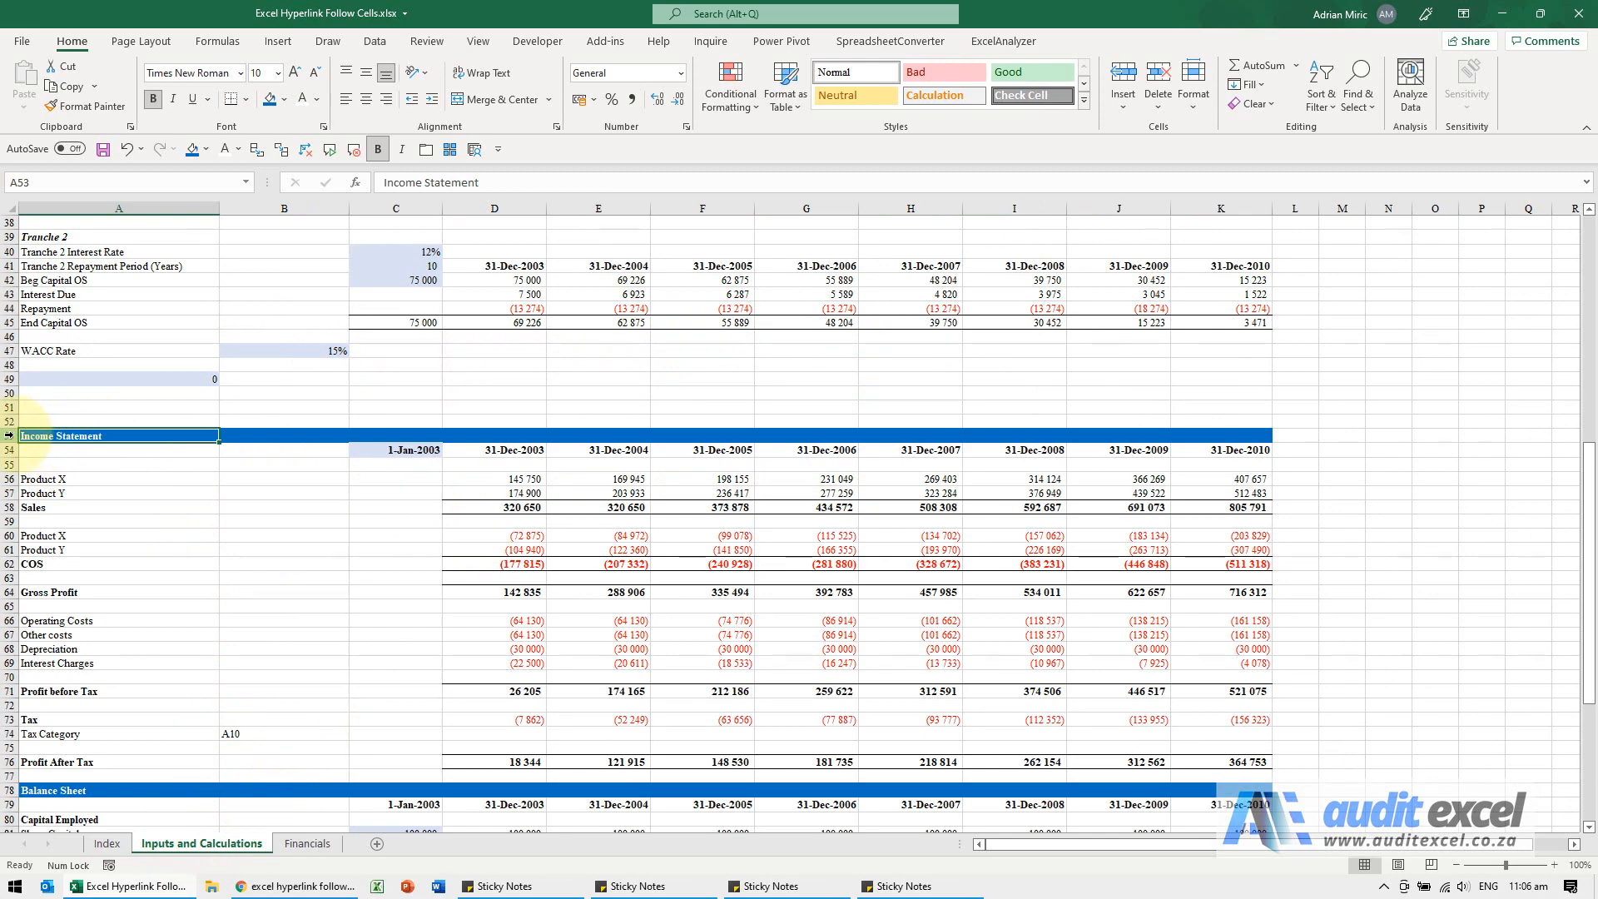
Step: Cut the Income Statement and Balance Sheet block and move it to the Financials sheet
{"action": "scroll", "scroll_direction": "down", "scroll_amount": 3}
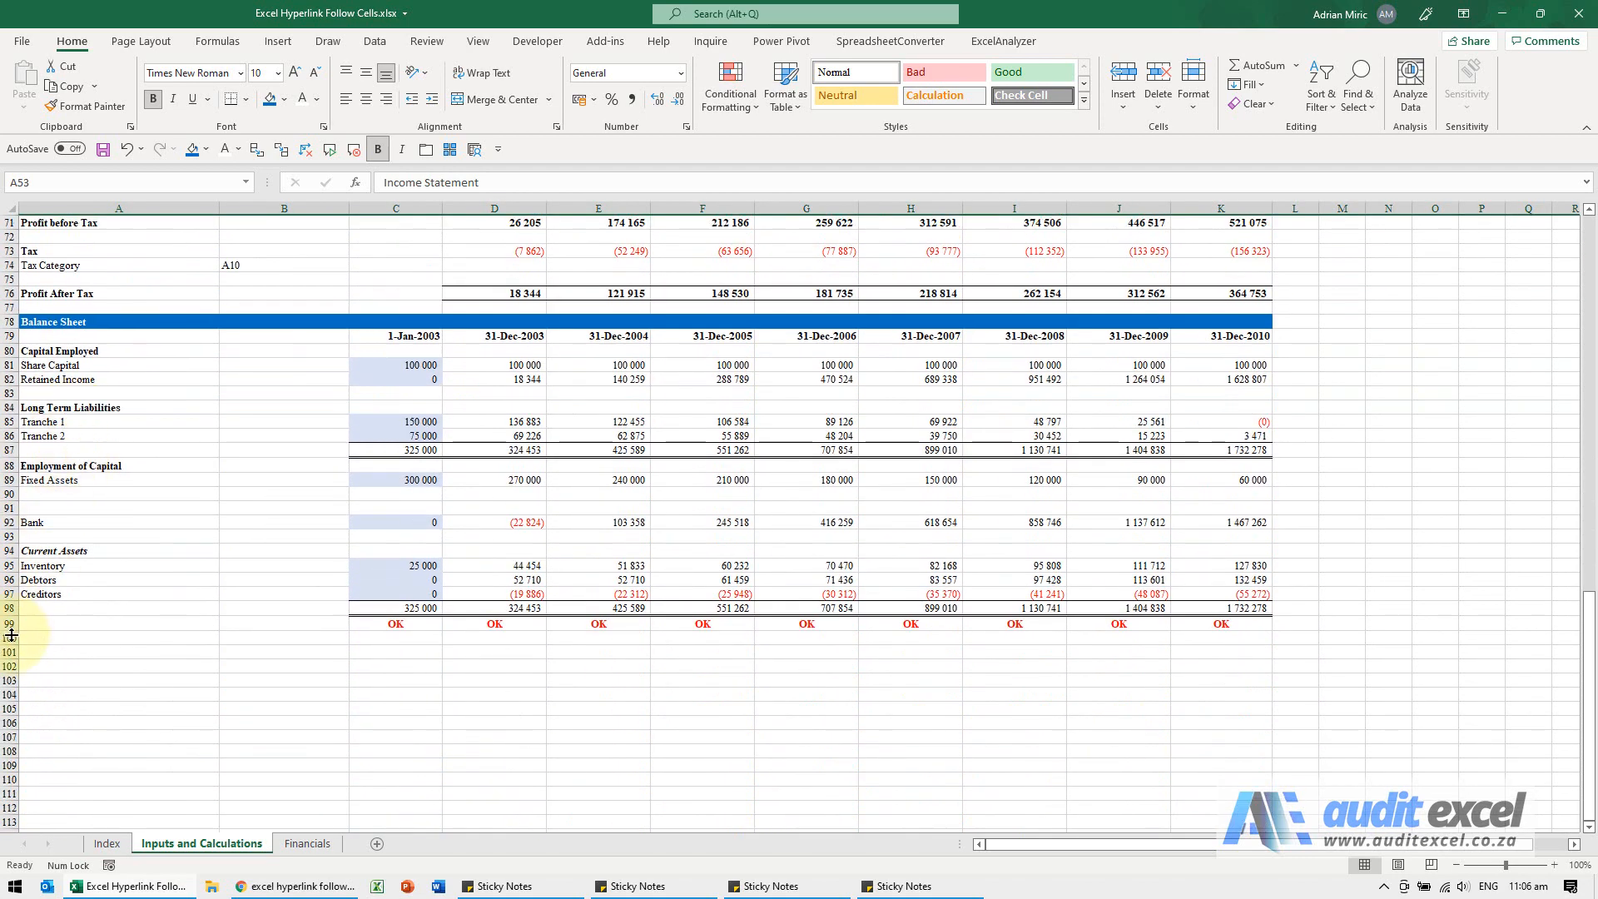
{"action": "key", "text": "Ctrl+X"}
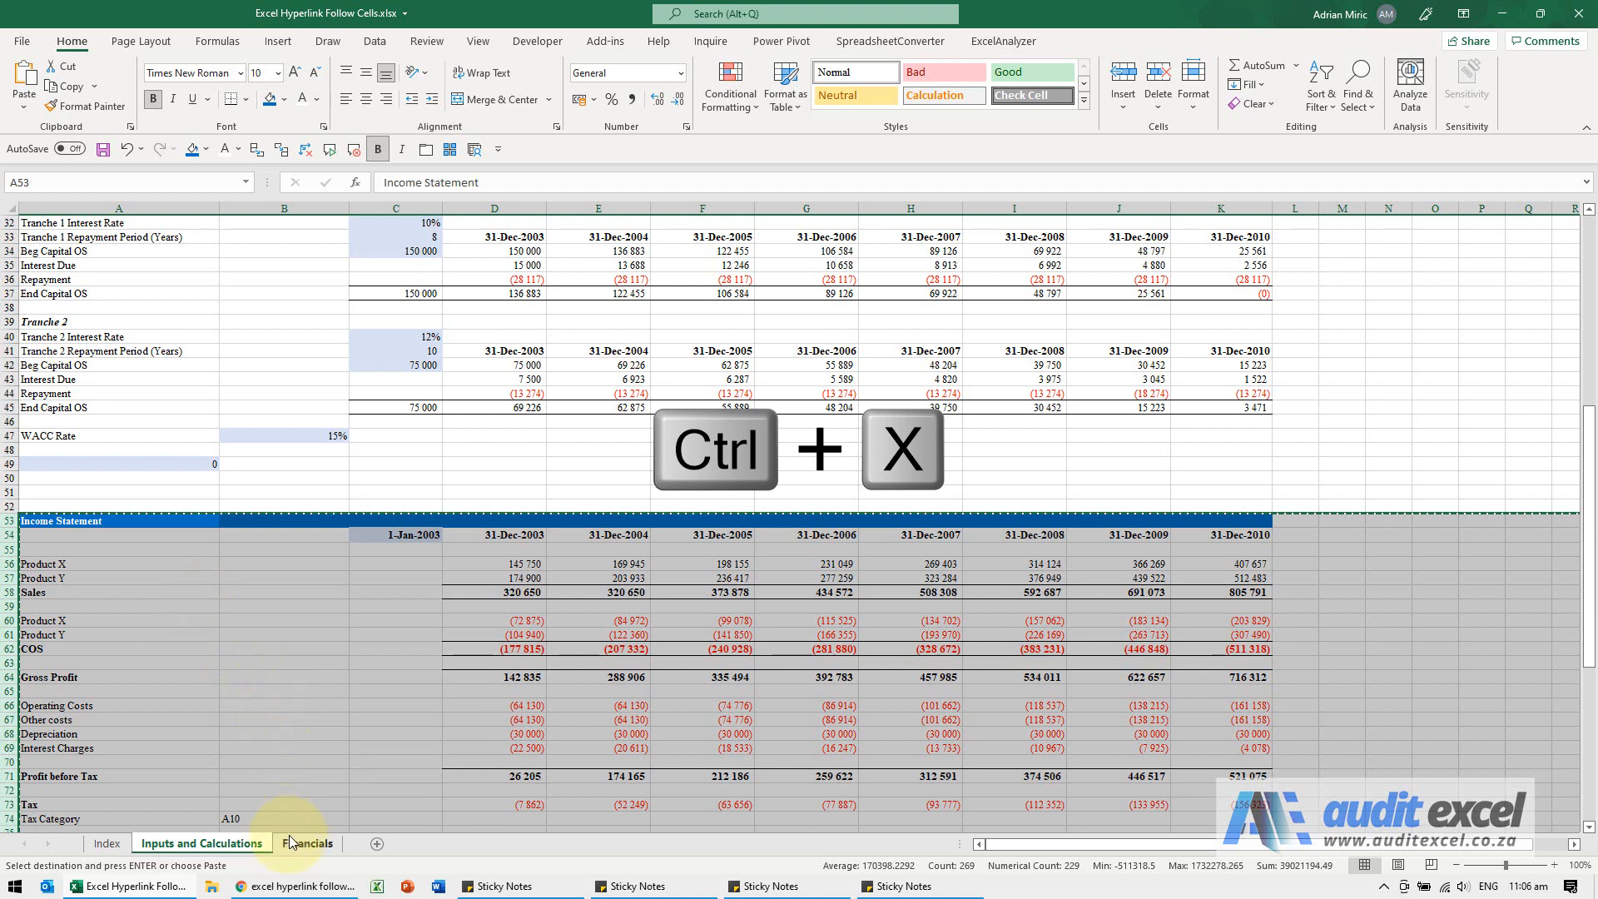
{"action": "left_click", "coordinate": [308, 843]}
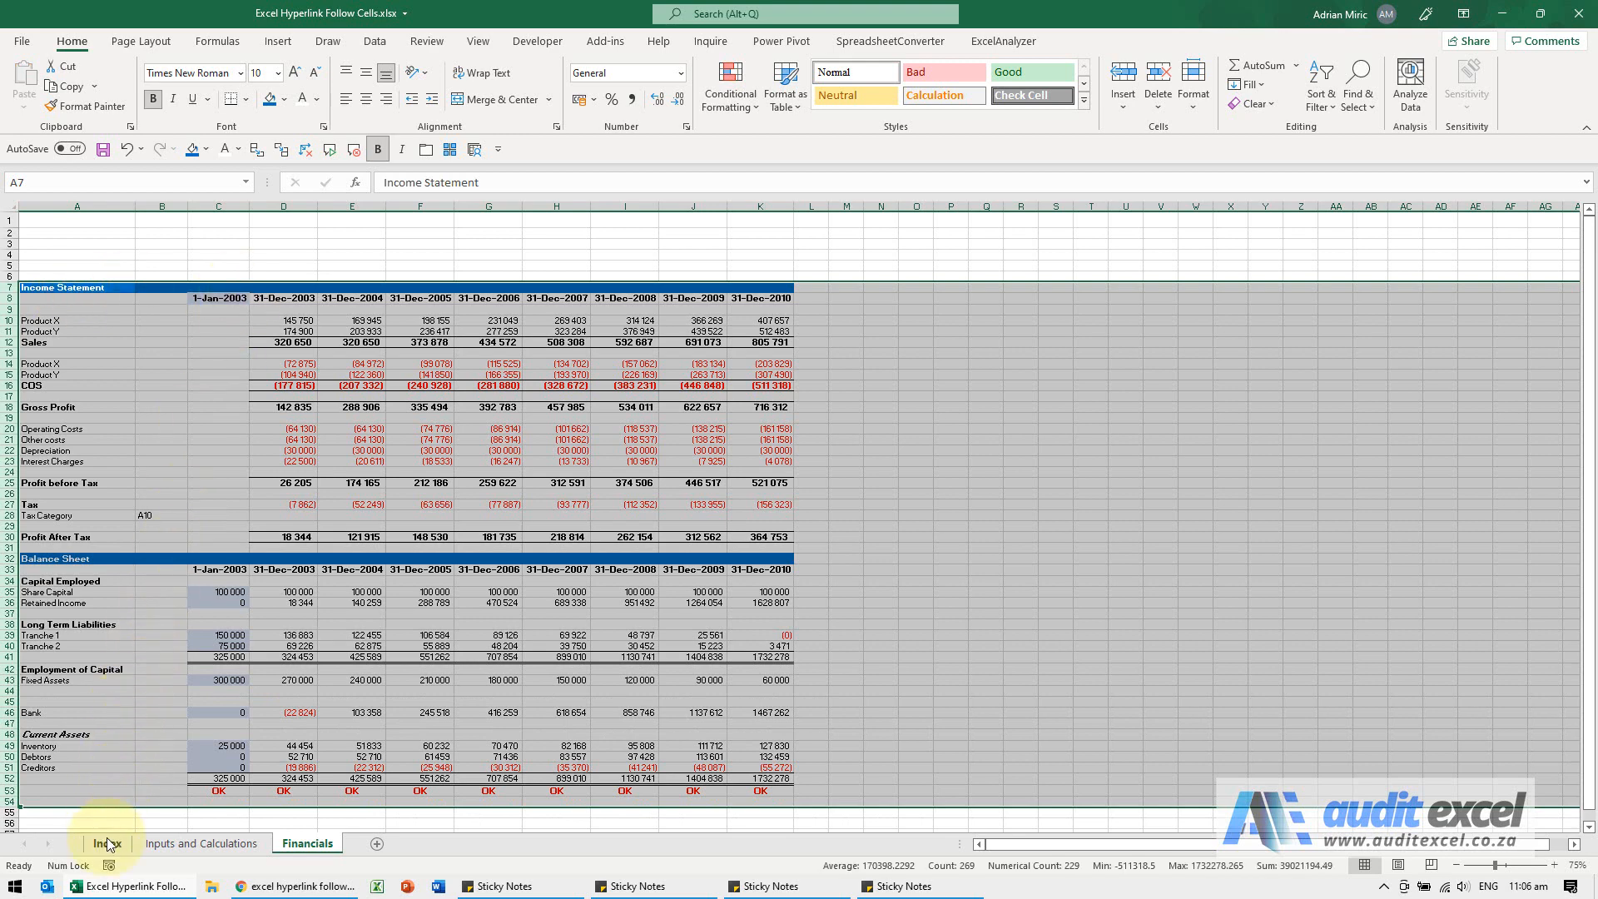
Step: Follow the Index sheet's Income Statement link to Financials!A7, then return to Index
{"action": "left_click", "coordinate": [109, 842]}
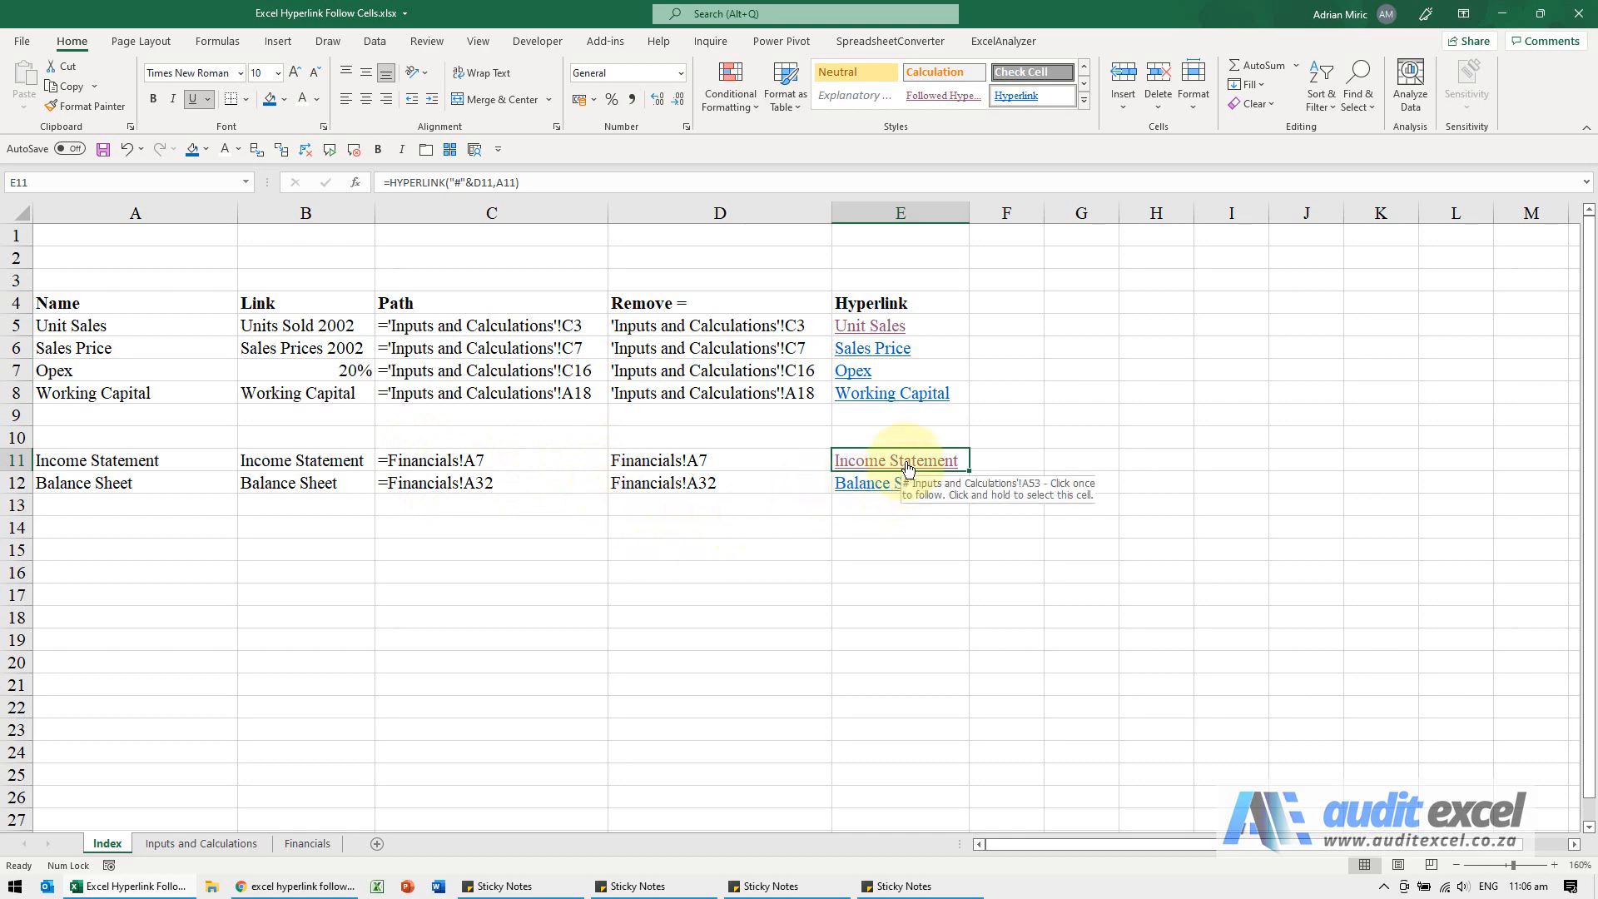
{"action": "left_click", "coordinate": [897, 461]}
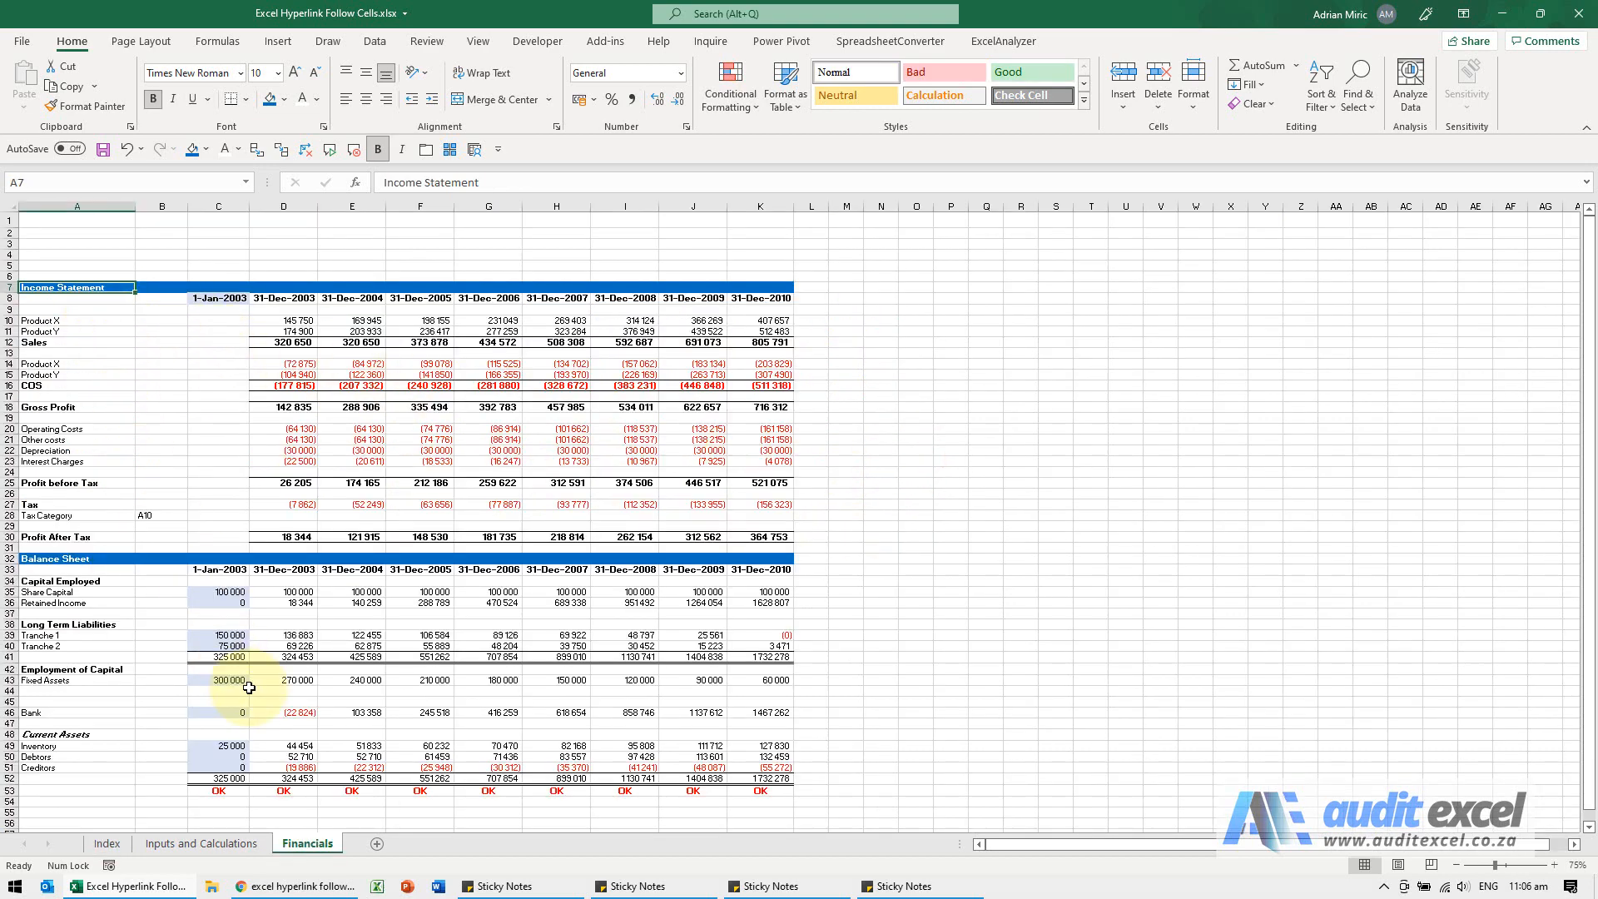
{"action": "left_click", "coordinate": [105, 843]}
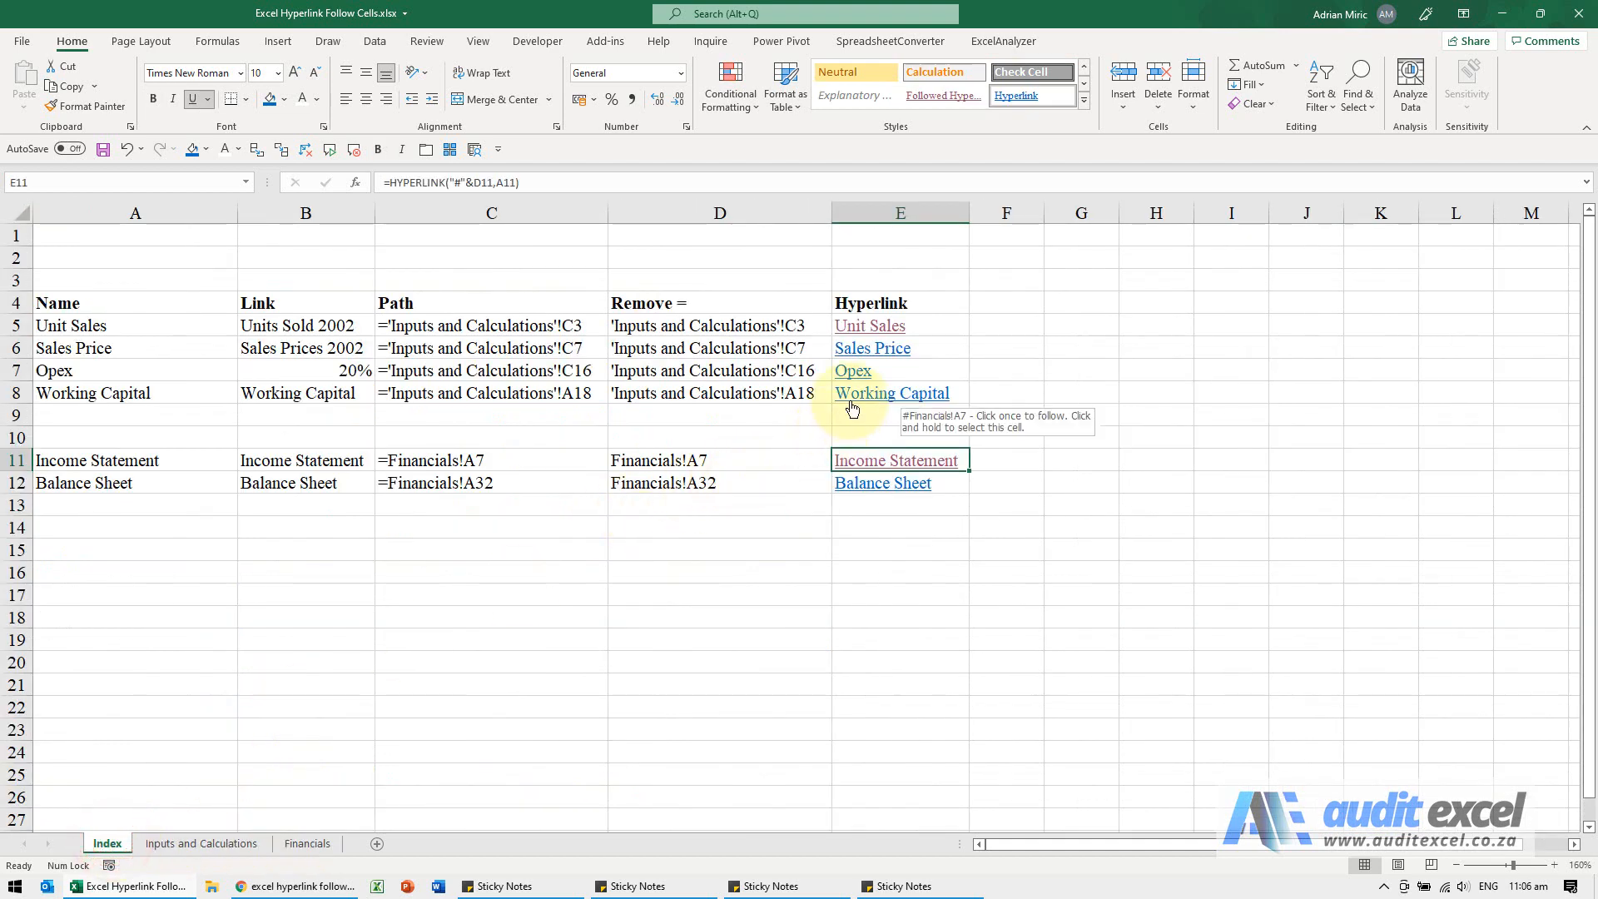
{"action": "mouse_move", "coordinate": [590, 355]}
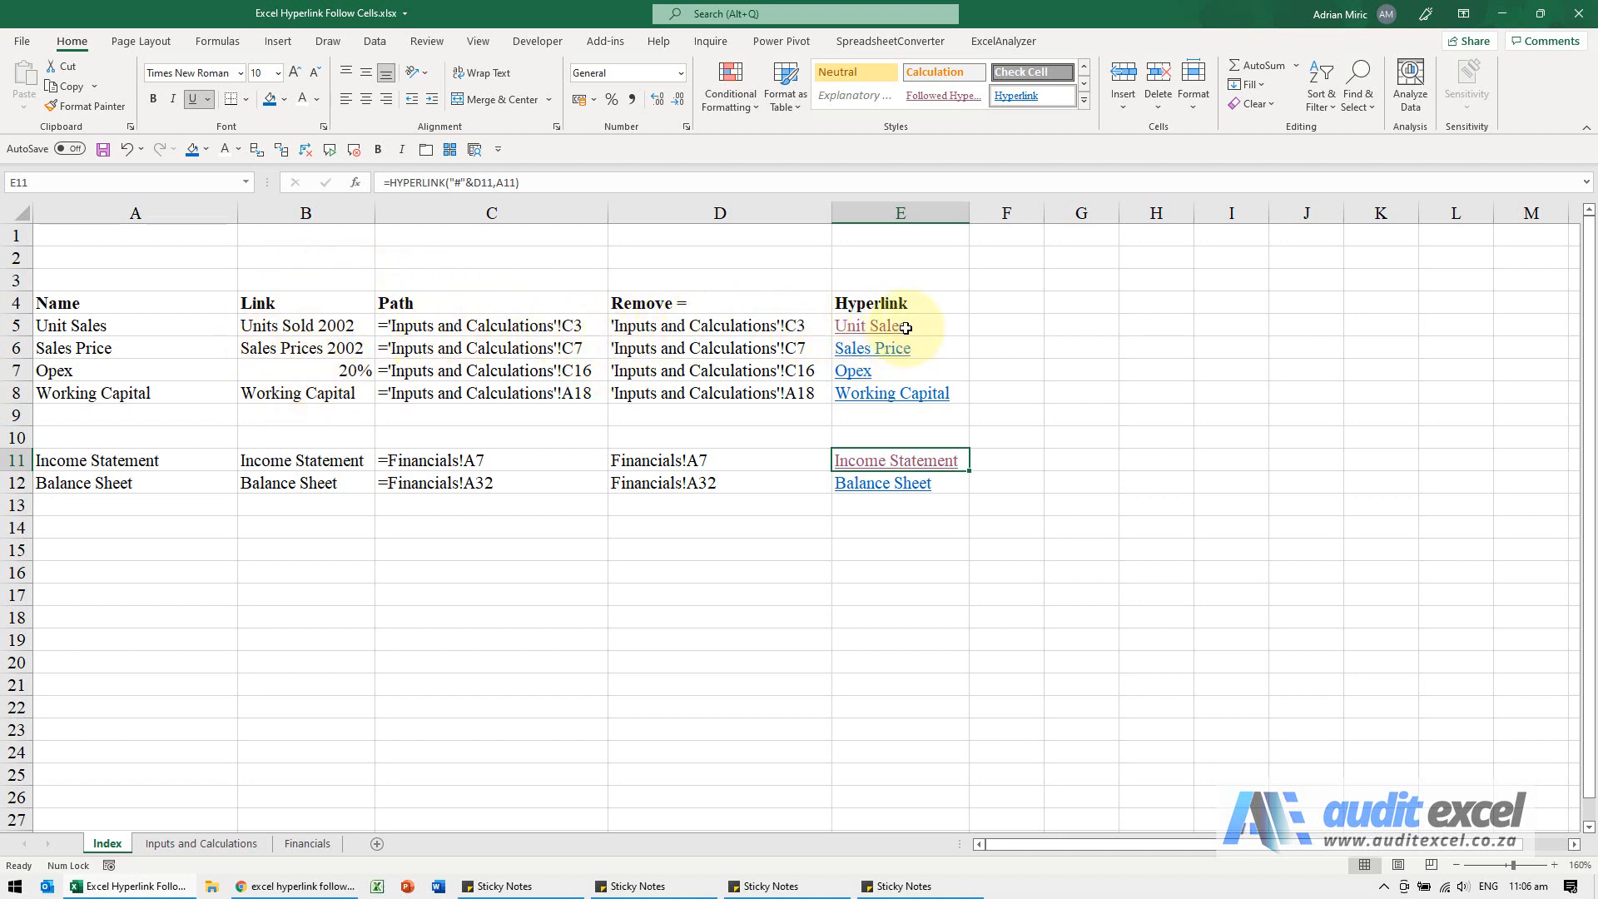
{"action": "mouse_move", "coordinate": [934, 327]}
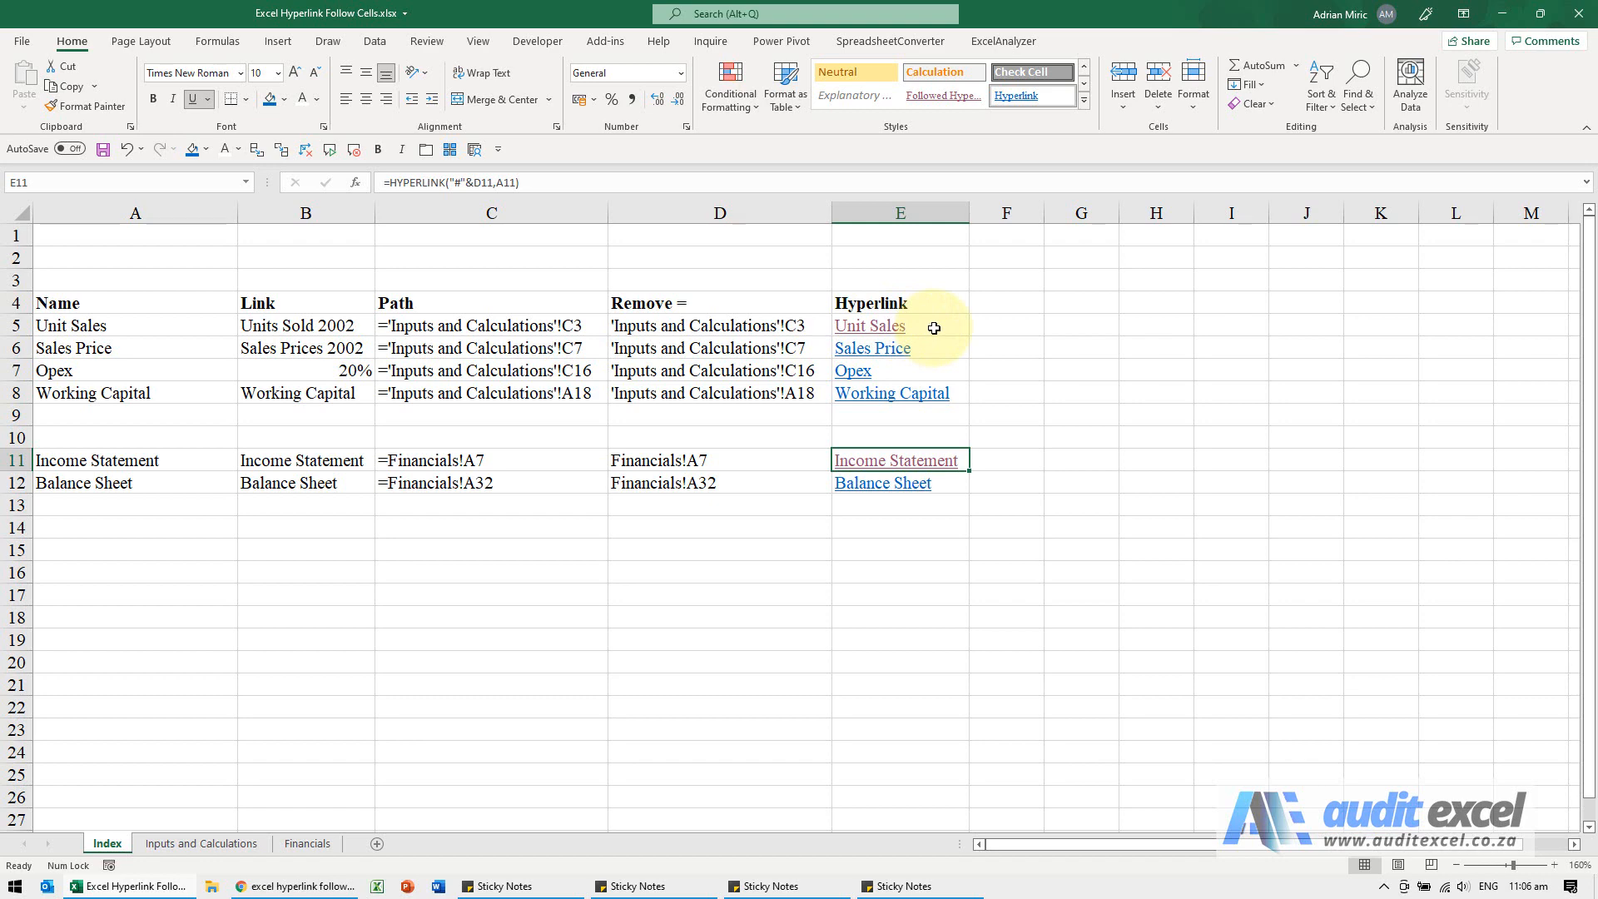